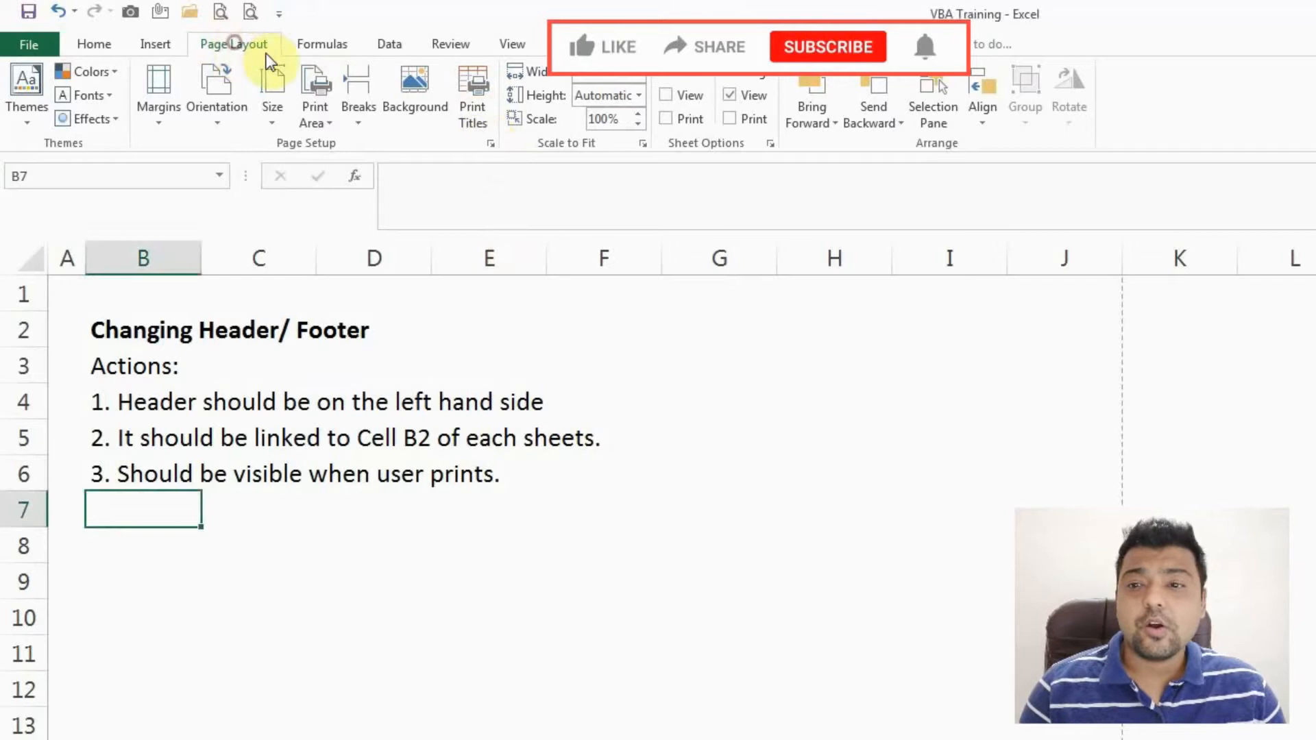
pyautogui.moveTo(491, 143)
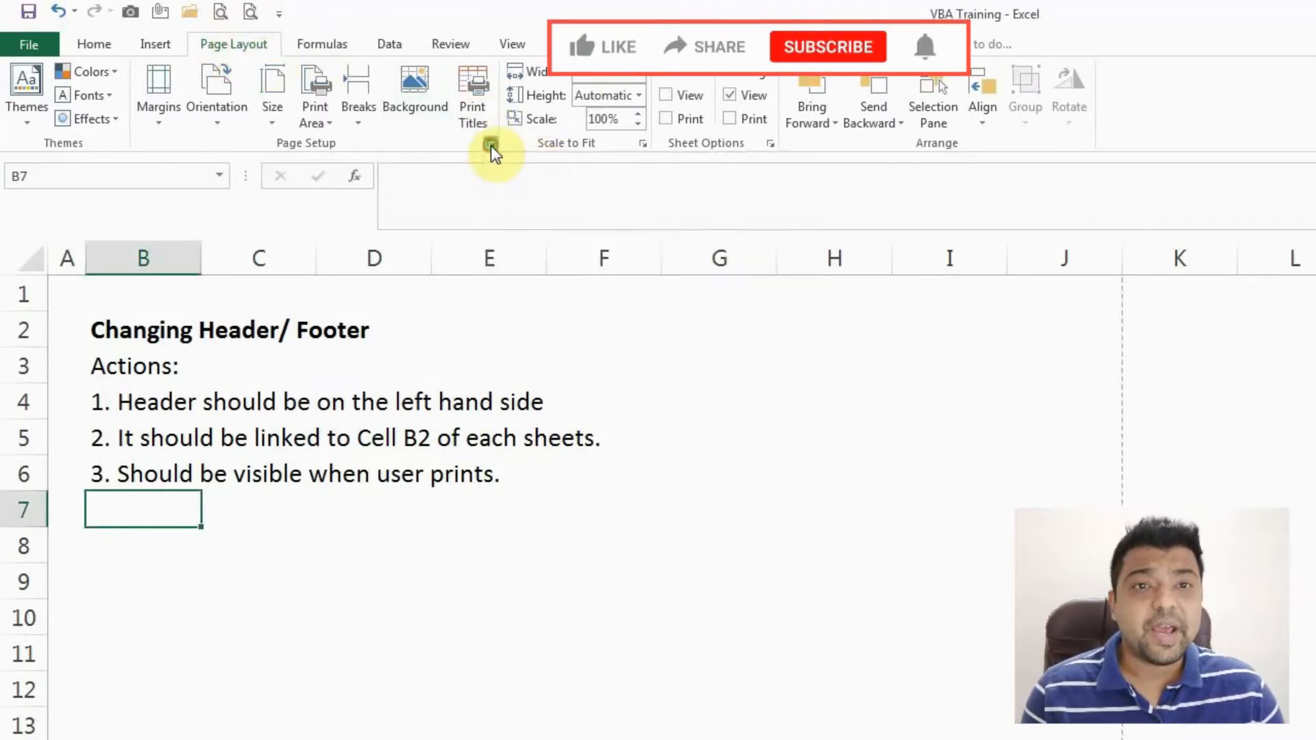
# - Clear the sheet's header by choosing (none) in the Page Setup Header list
pyautogui.click(491, 151)
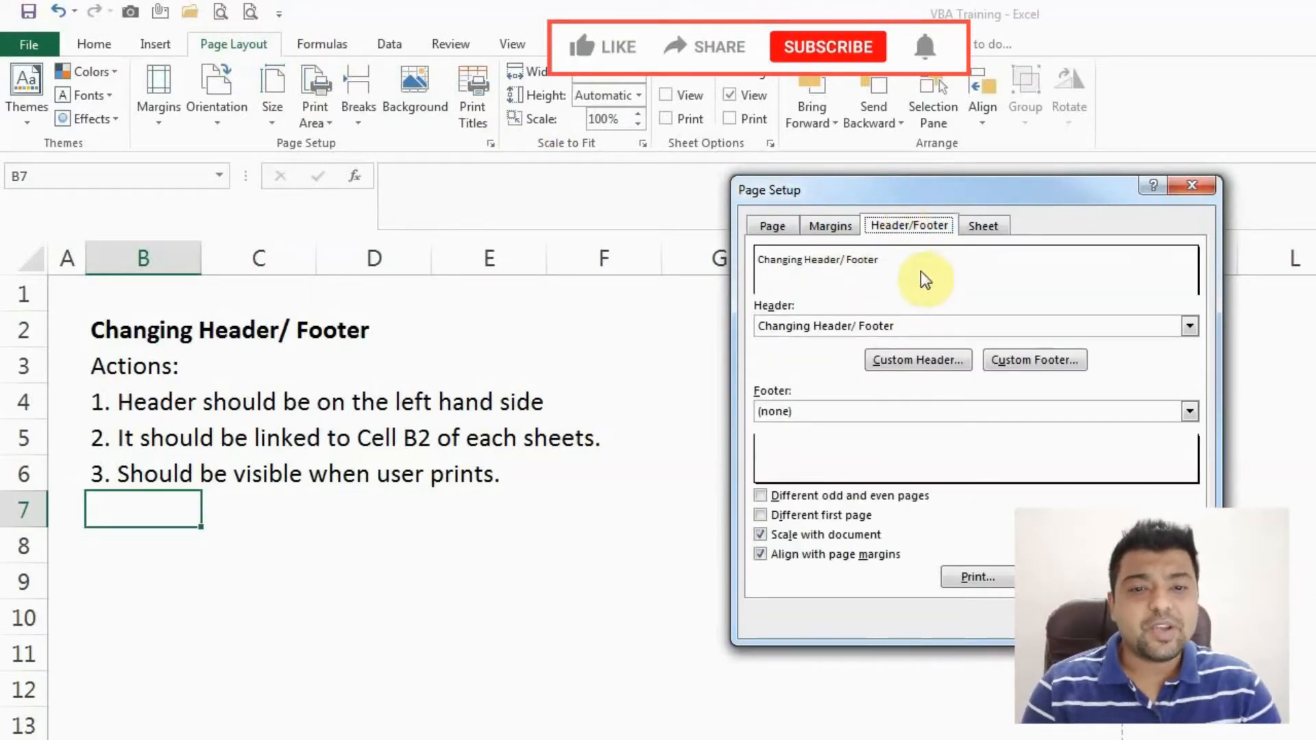
pyautogui.click(1189, 326)
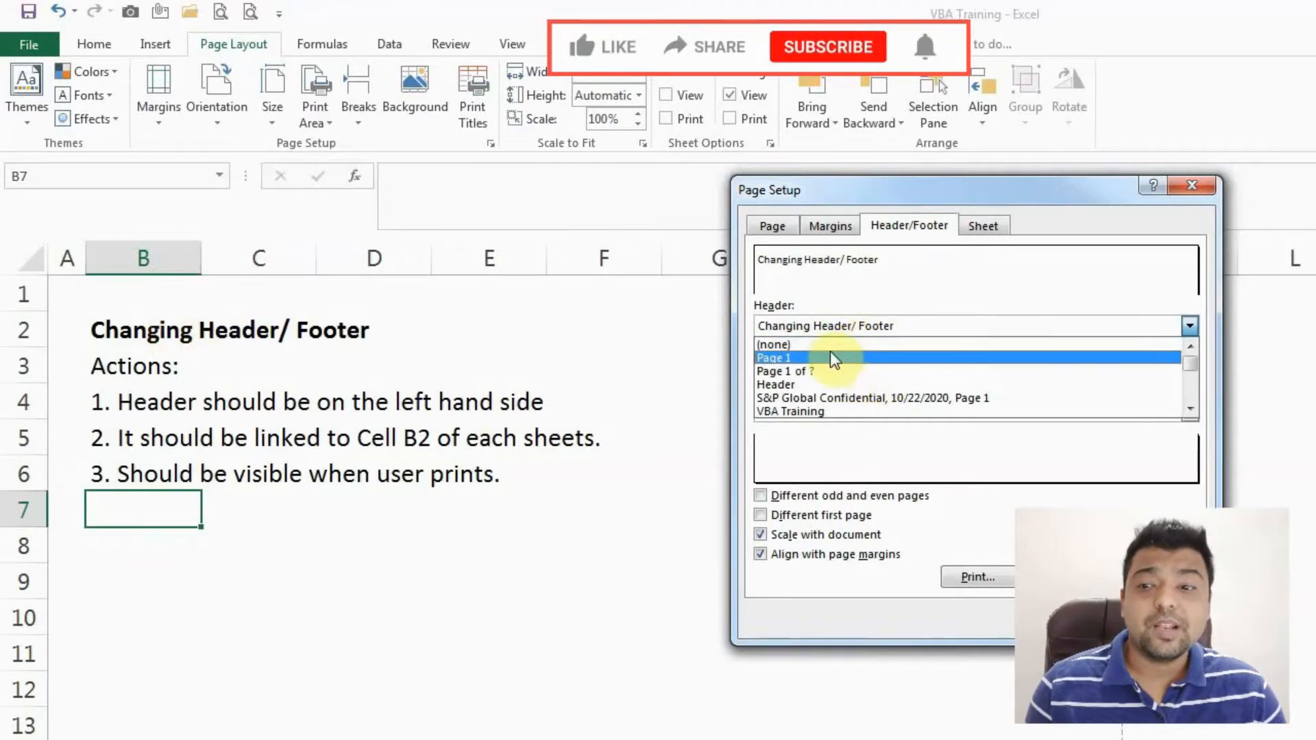
pyautogui.click(772, 344)
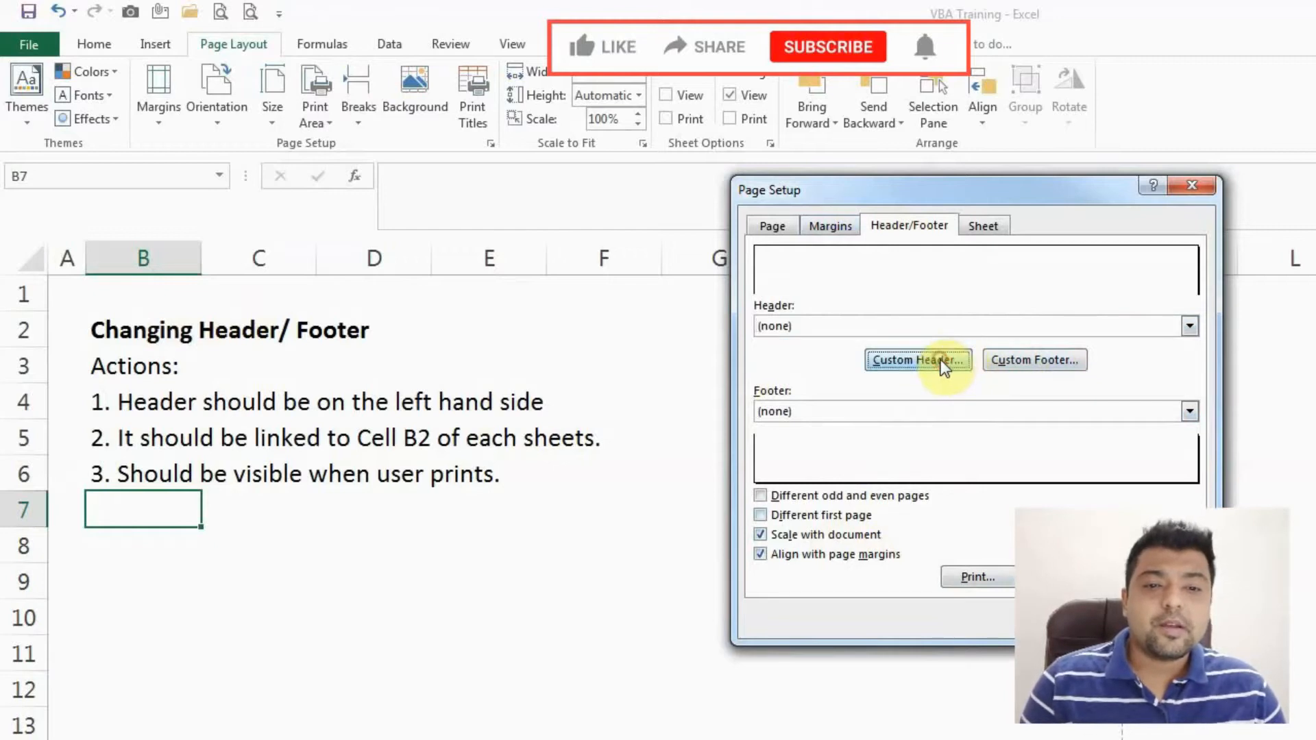
pyautogui.click(916, 359)
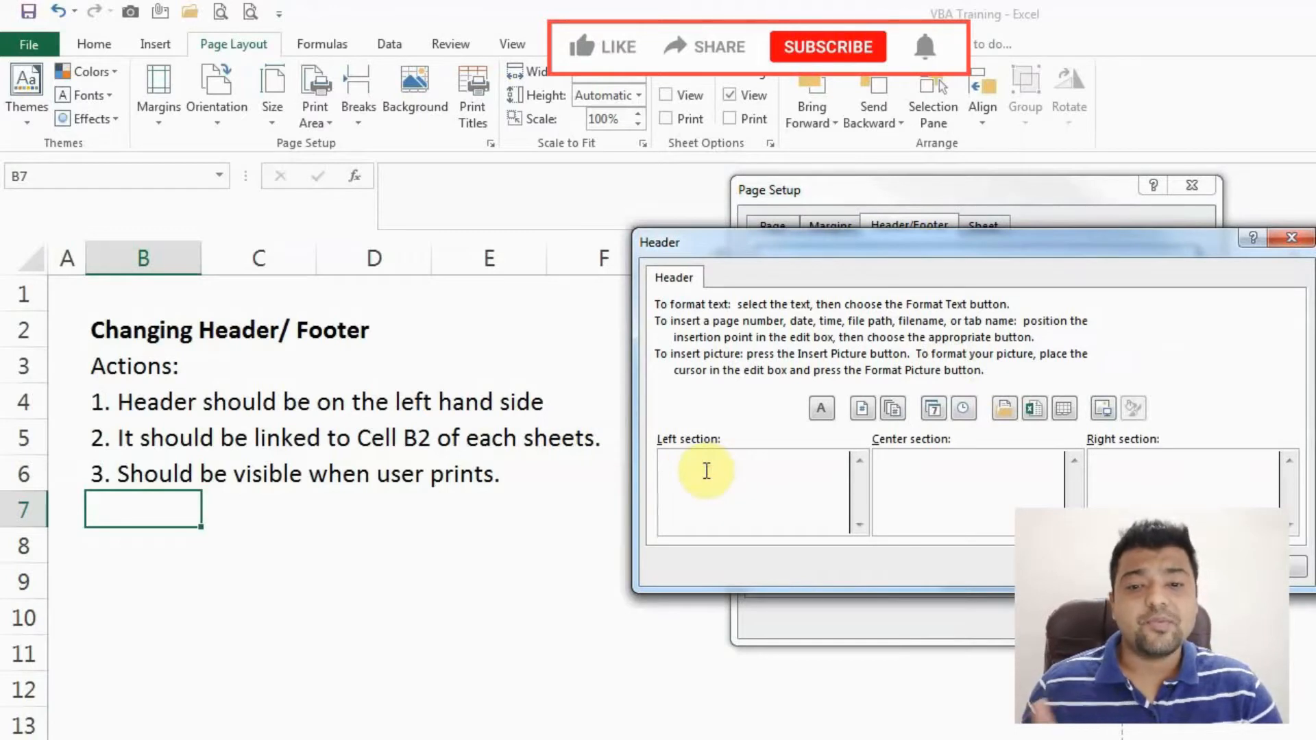
pyautogui.moveTo(1147, 486)
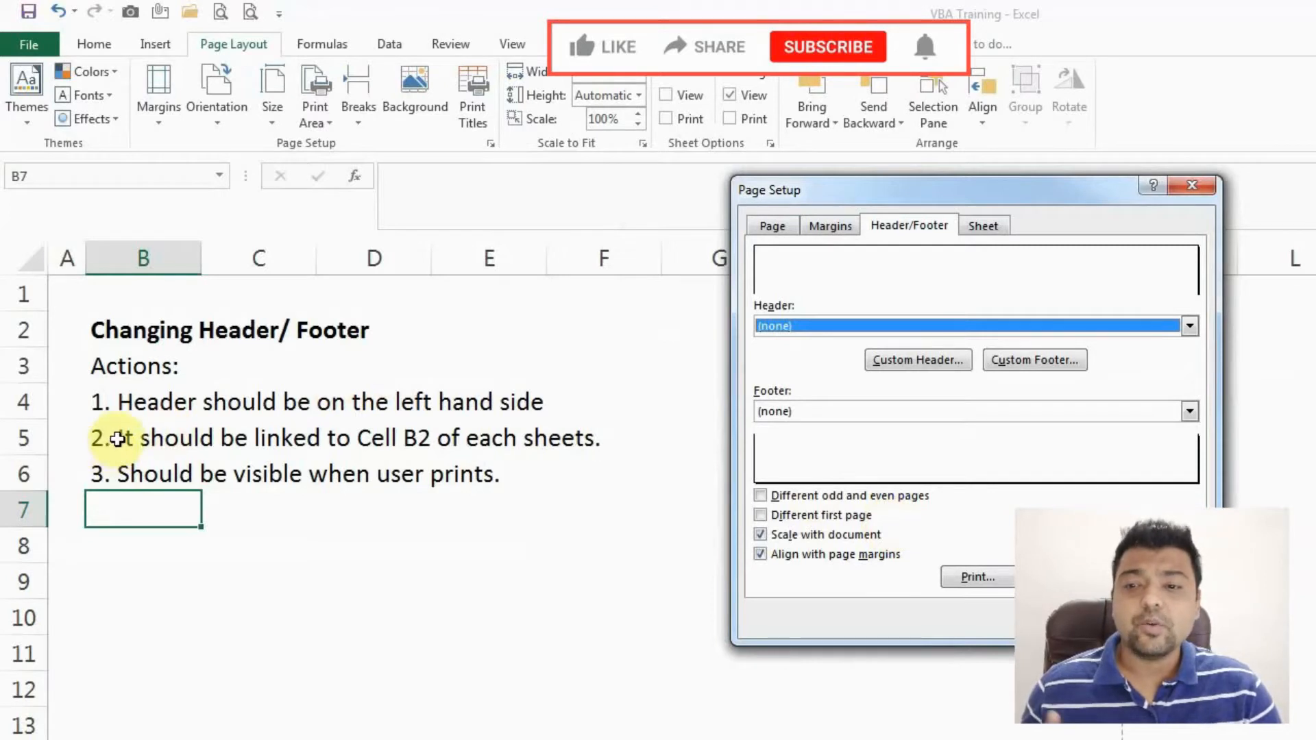
# - Point out the title in B2 and the header requirement in B5 on the sheet
pyautogui.click(143, 437)
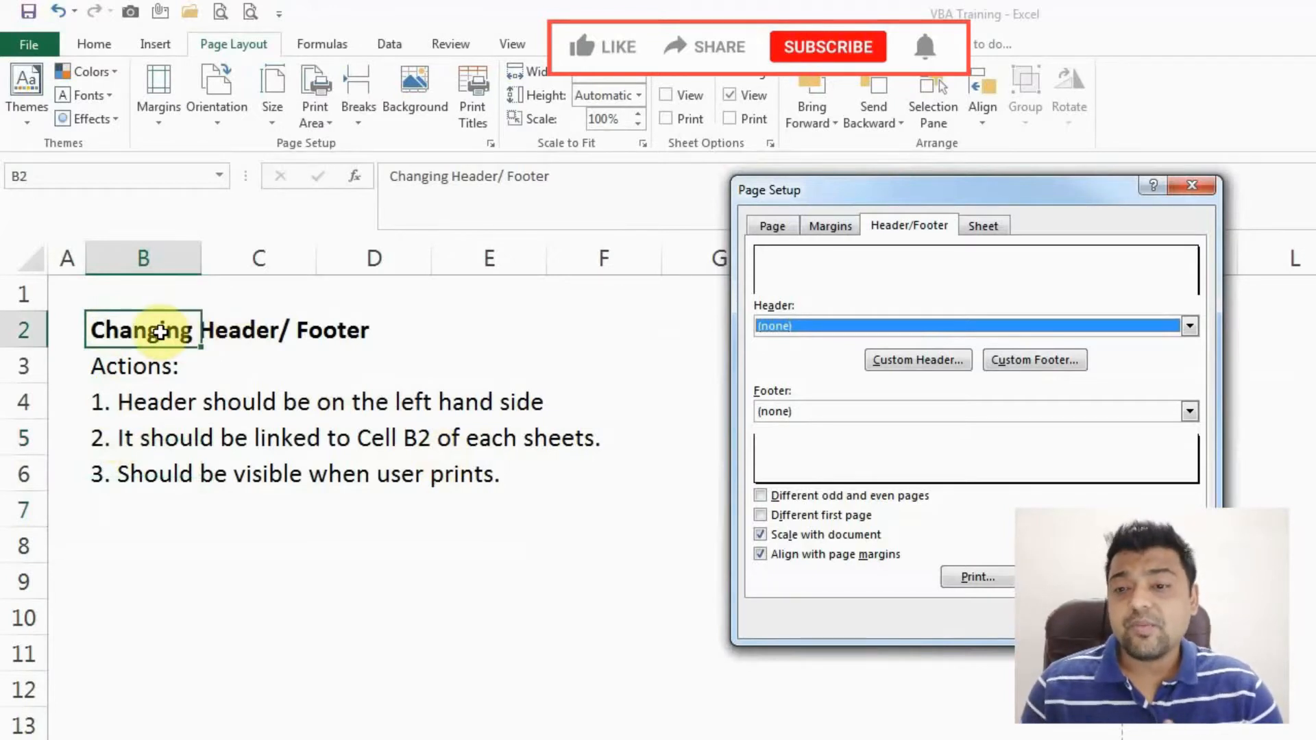
pyautogui.click(66, 293)
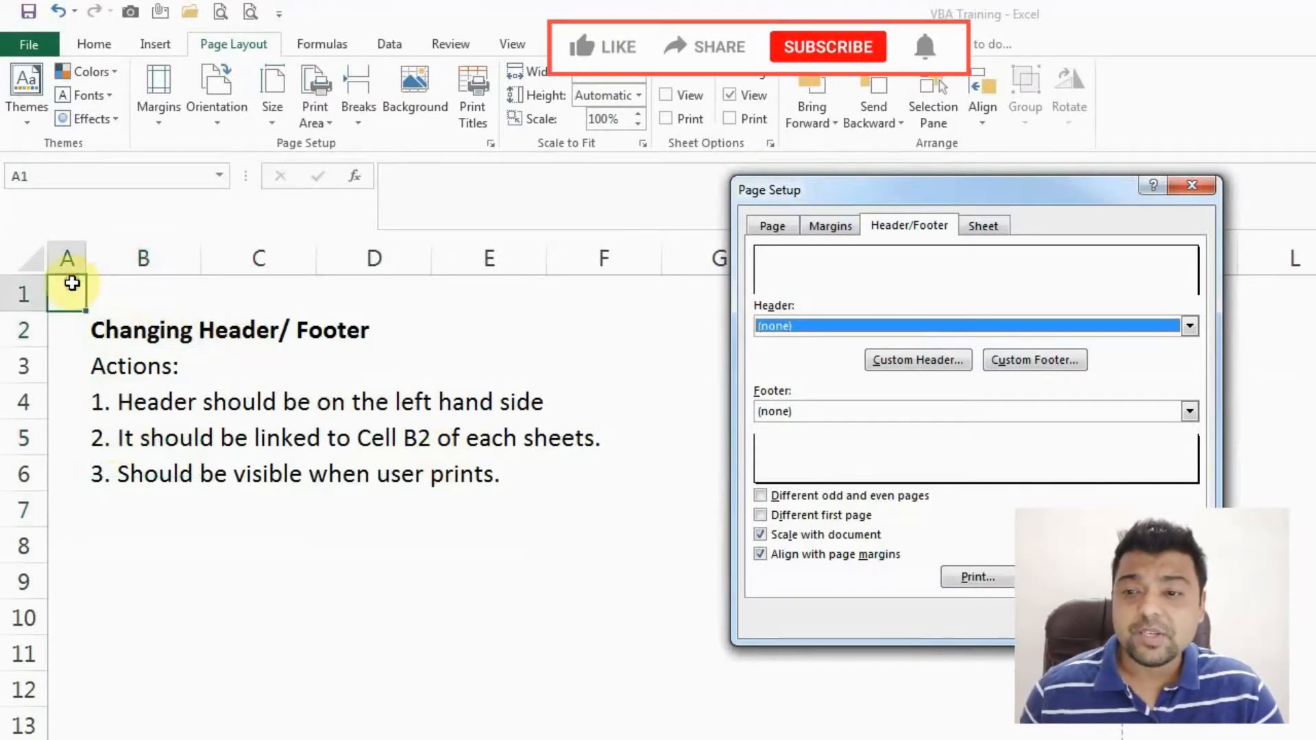
pyautogui.click(143, 331)
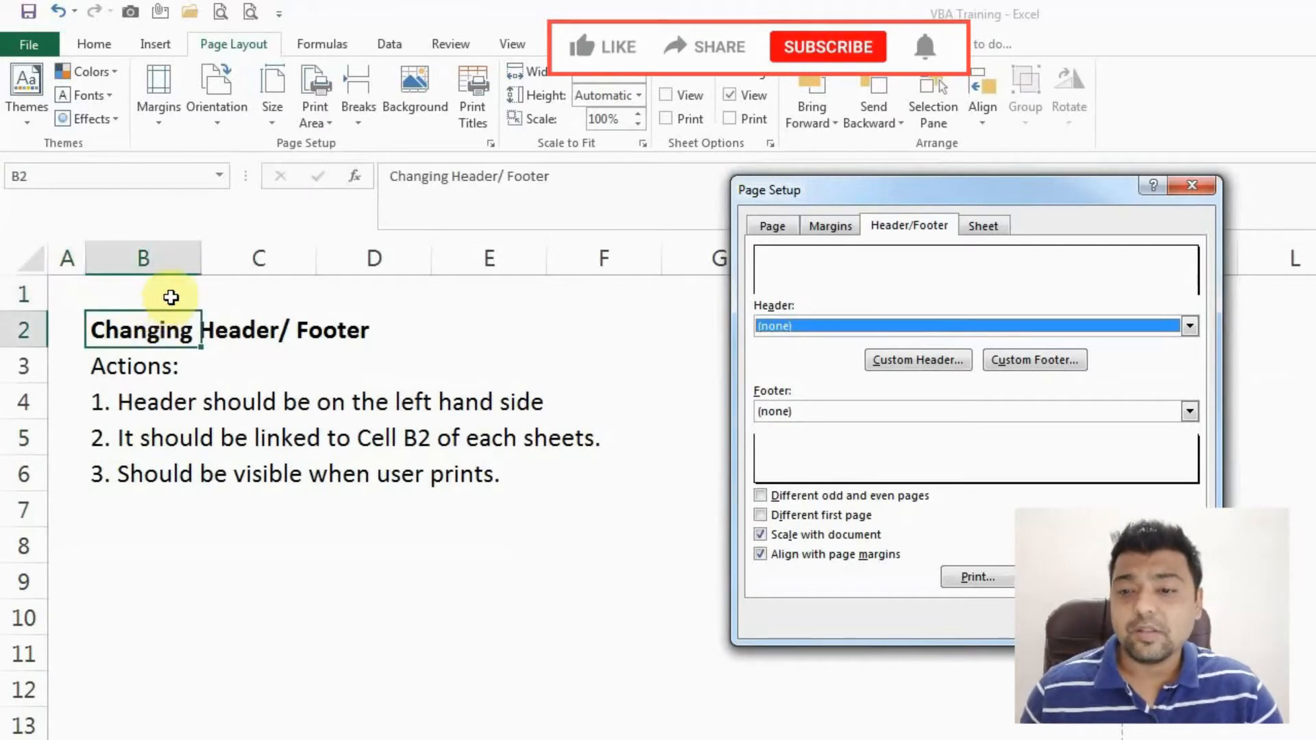
pyautogui.click(141, 294)
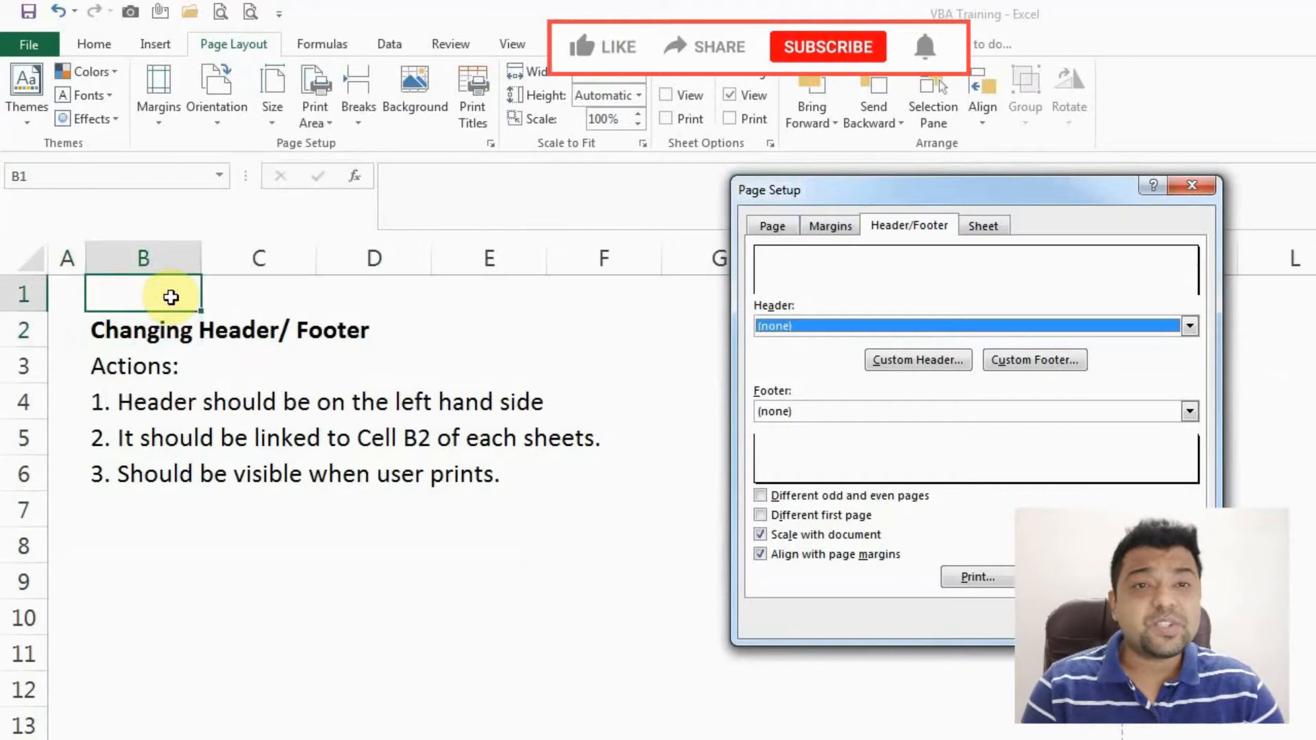
pyautogui.moveTo(1187, 735)
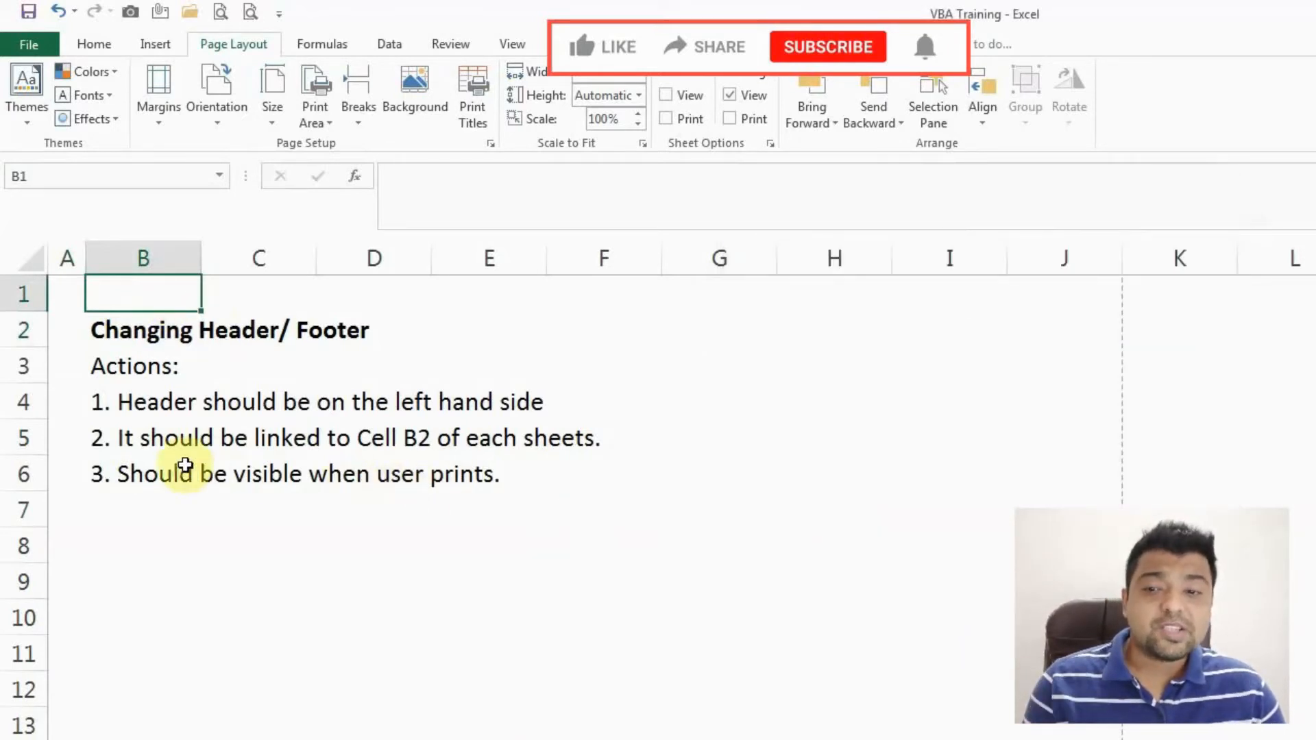
pyautogui.click(142, 438)
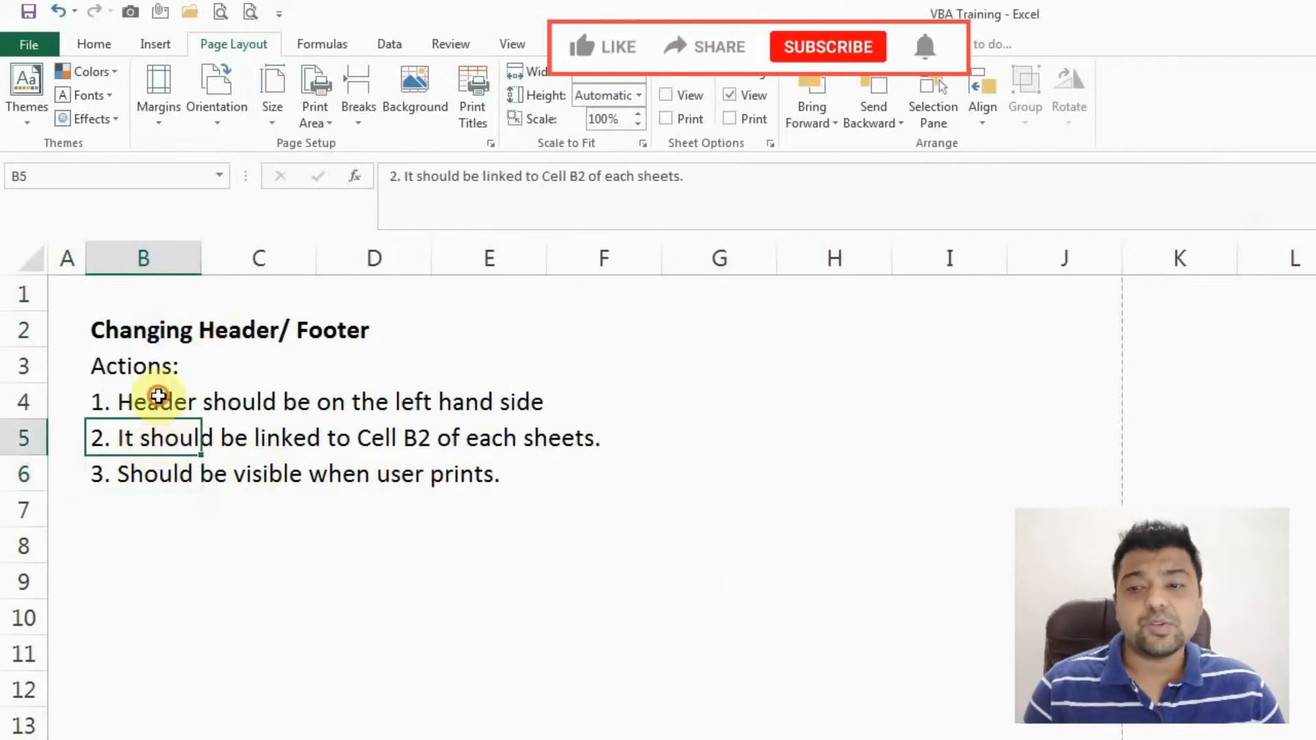
# - Add an empty Workbook_BeforePrint event procedure to the ThisWorkbook code
pyautogui.click(143, 329)
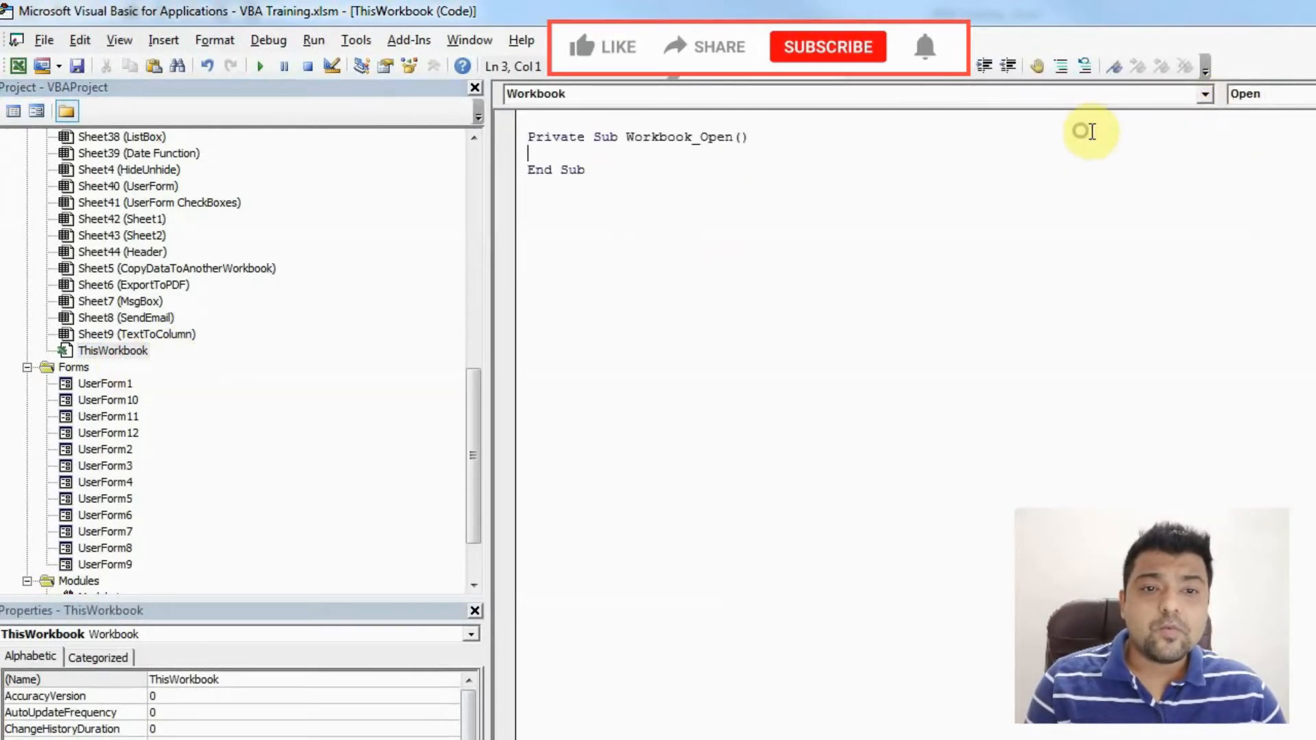
pyautogui.click(1203, 93)
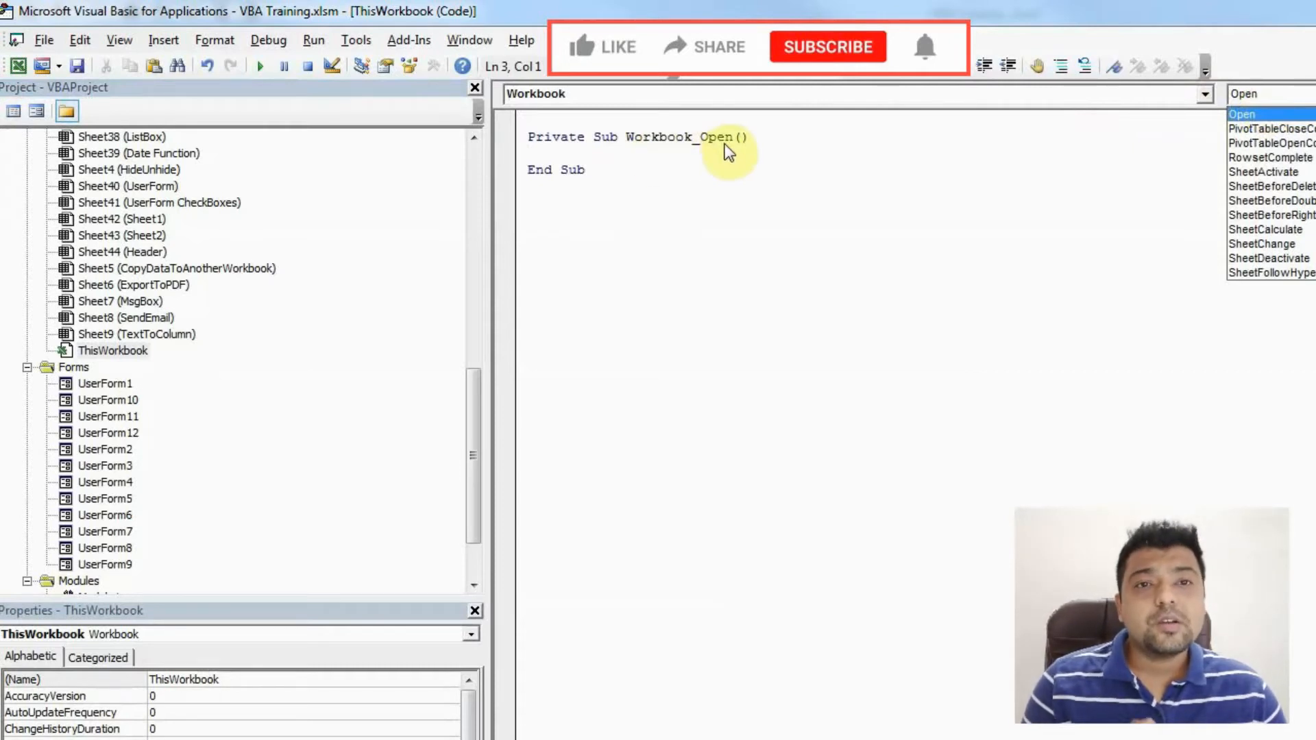
pyautogui.moveTo(743, 150)
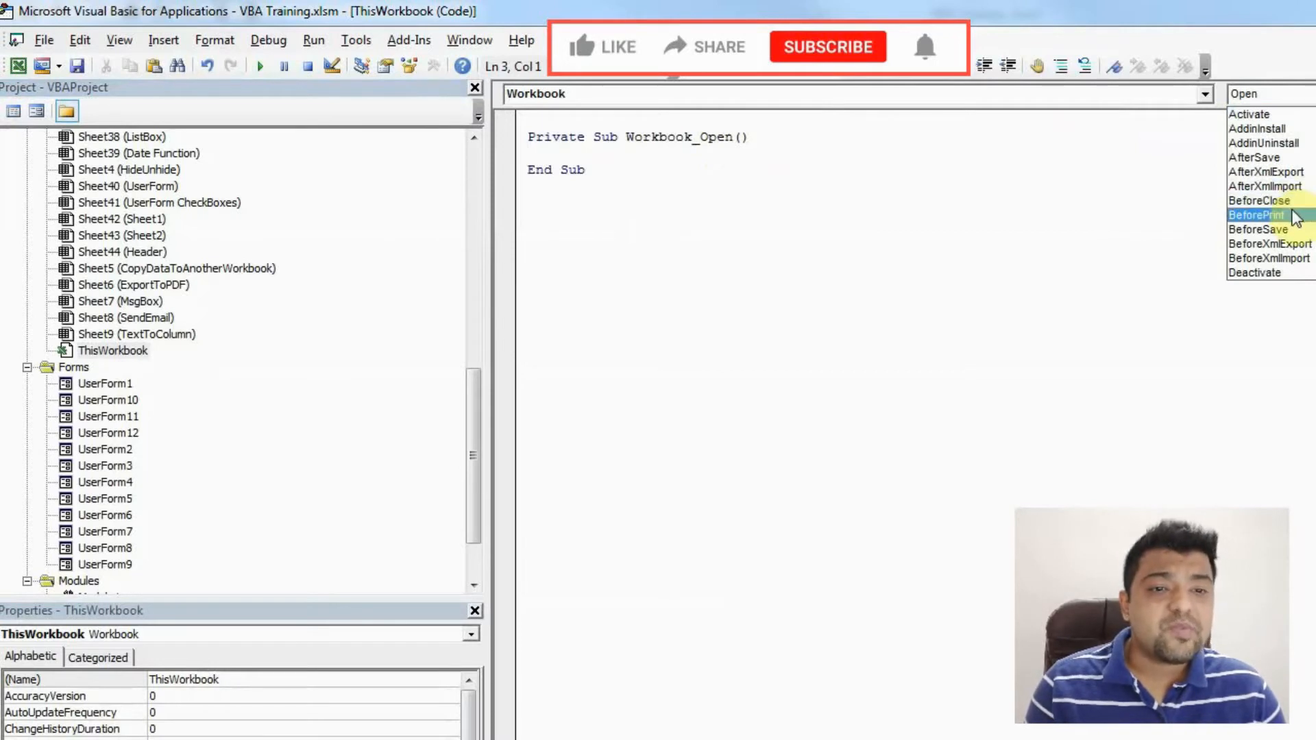
pyautogui.click(1257, 215)
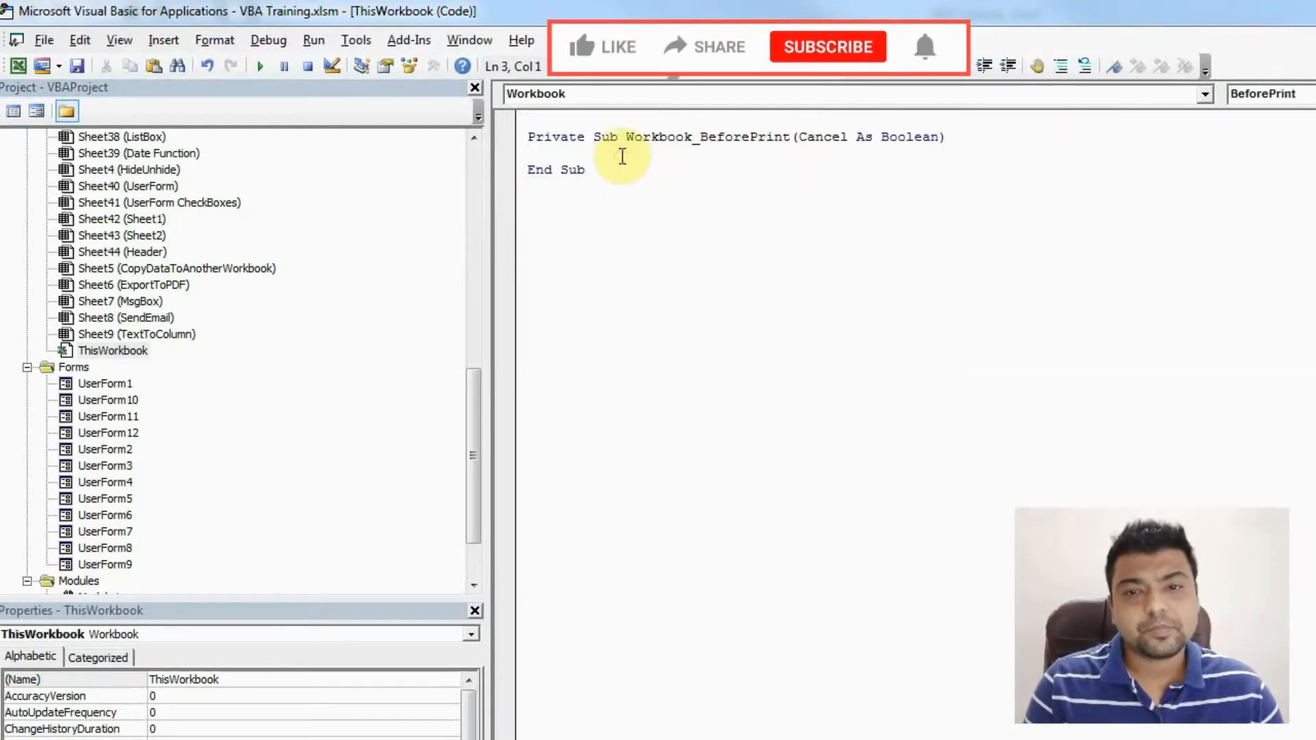
# - Write a For Each Worksheet In Me.Worksheets ... Next Worksheet loop and place the cursor inside it
pyautogui.write('For each wo')
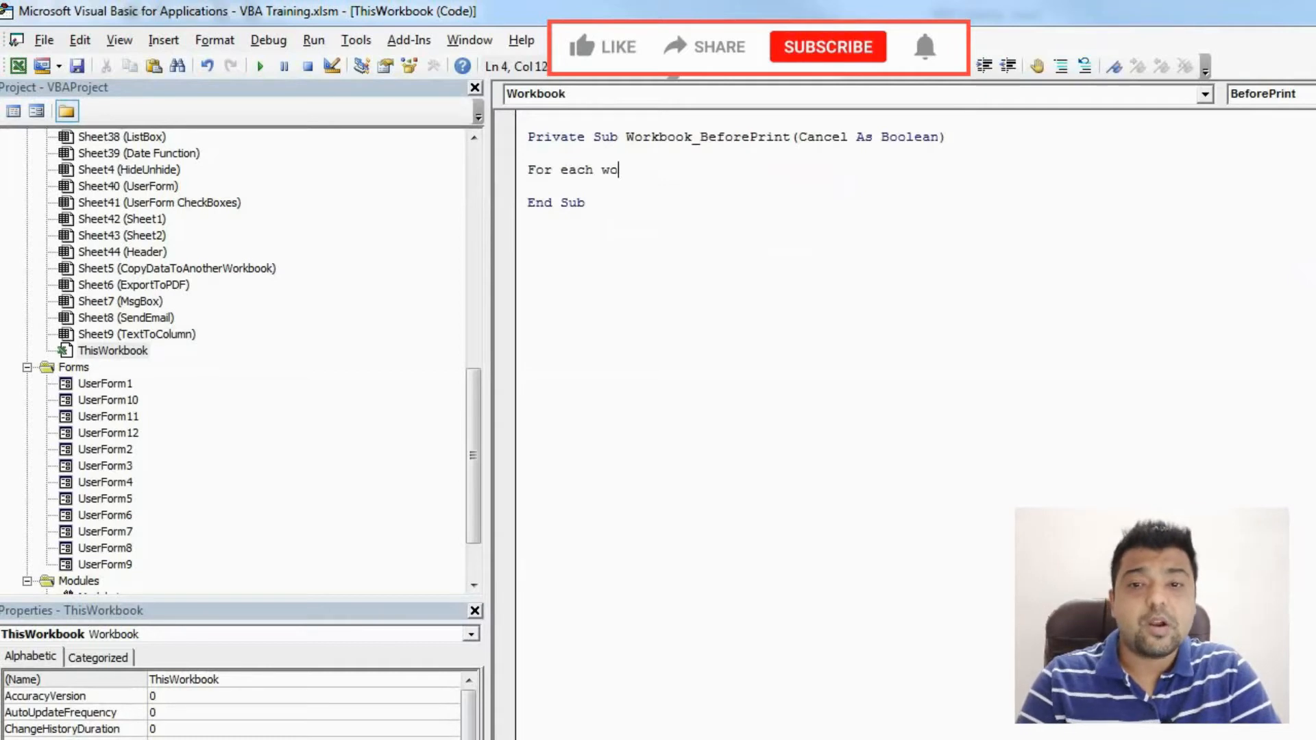
pyautogui.write('rksheet in')
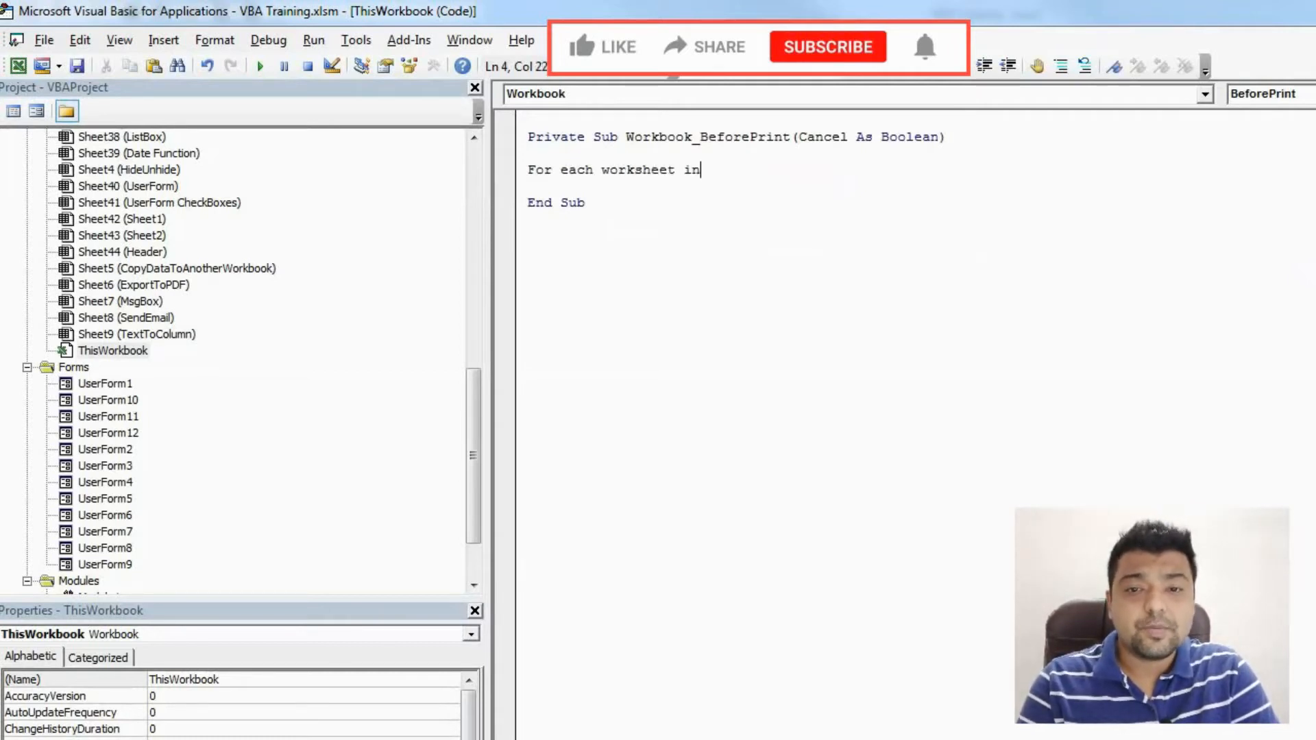
pyautogui.write('me.')
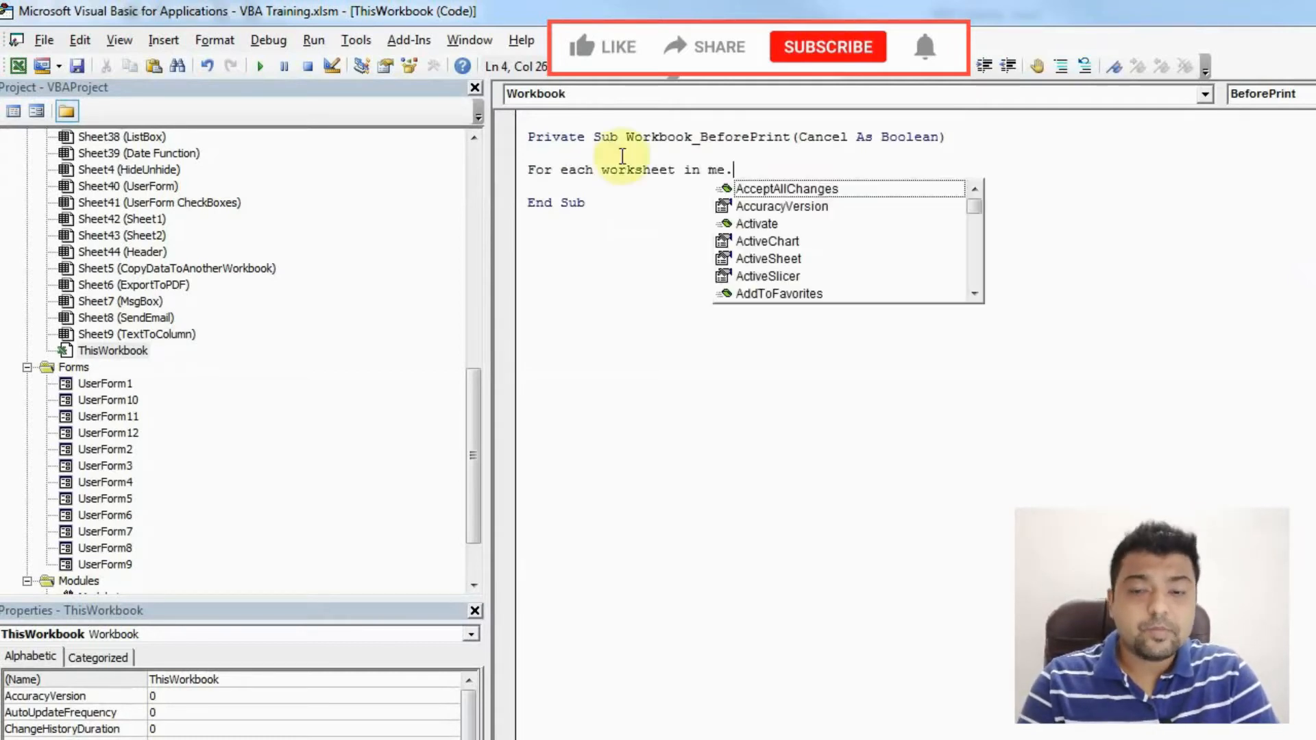
pyautogui.write('Worksheets')
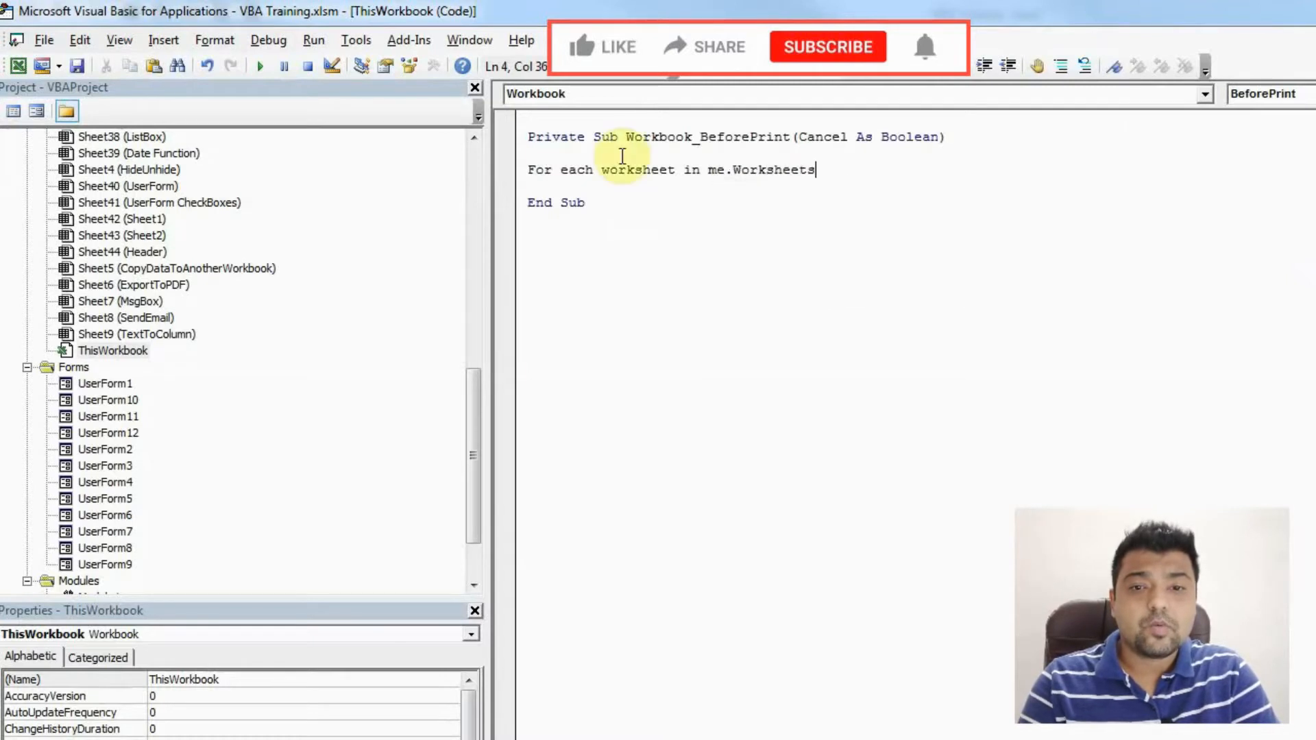
pyautogui.write("'acti")
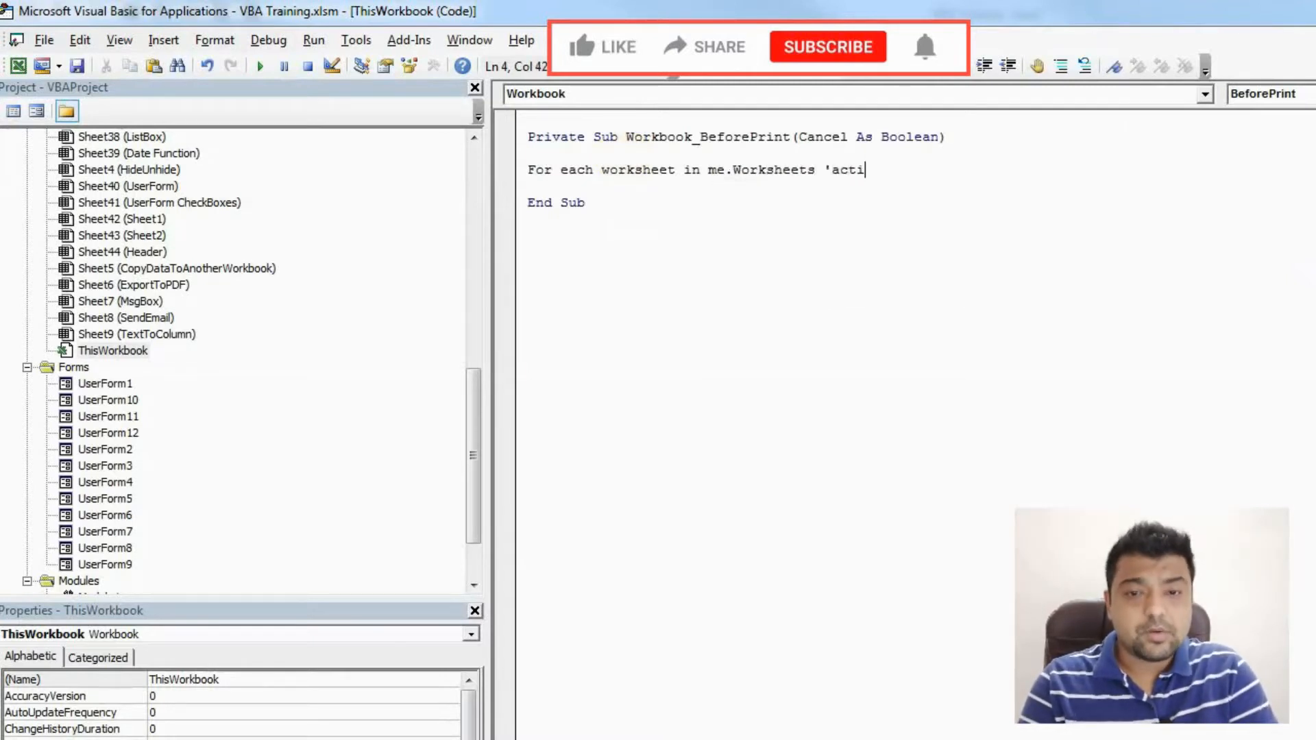
pyautogui.write('veworkbook')
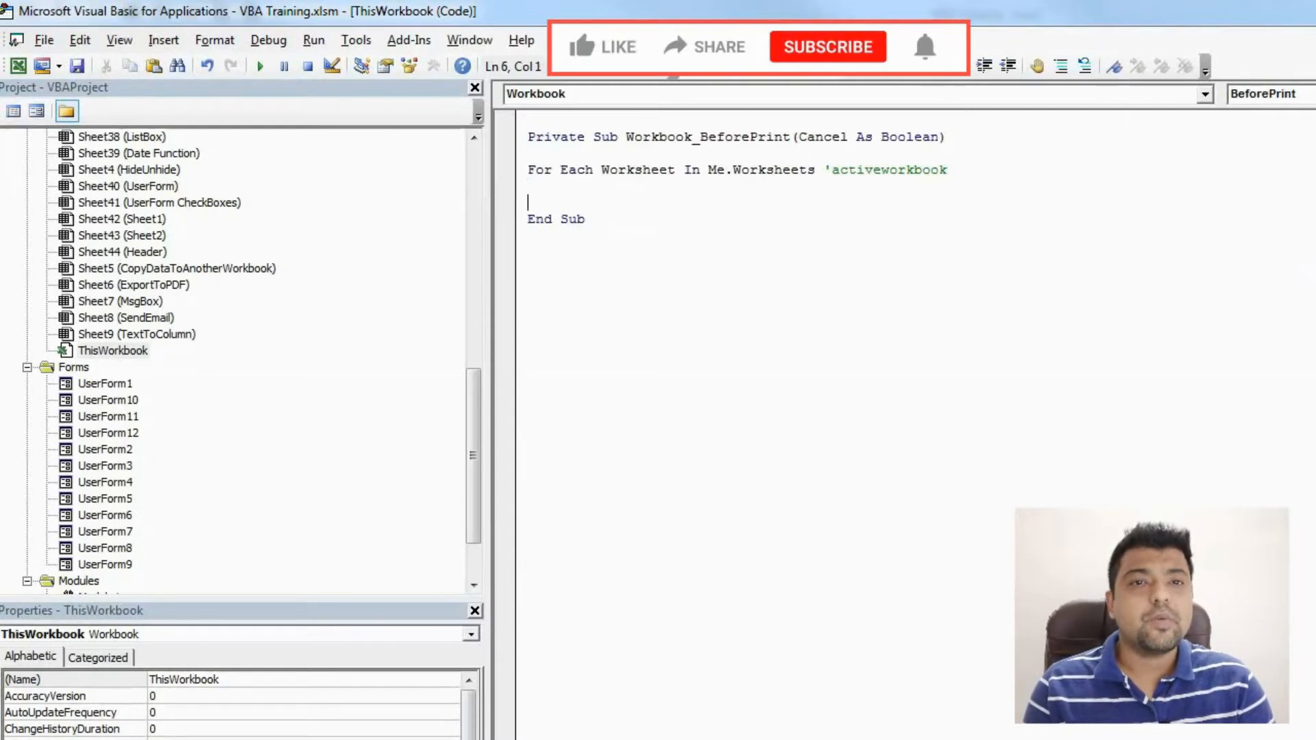
pyautogui.write('Next worksheet')
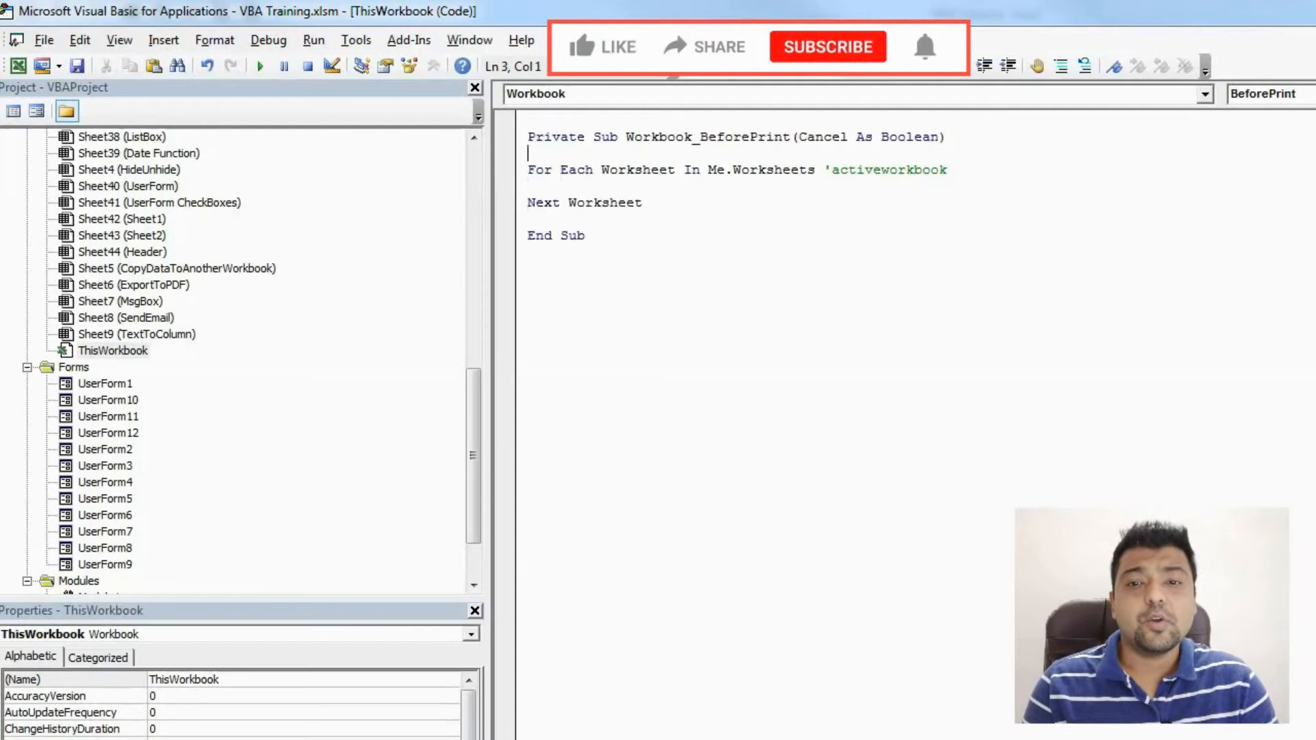
pyautogui.moveTo(527, 165); pyautogui.dragTo(646, 205)
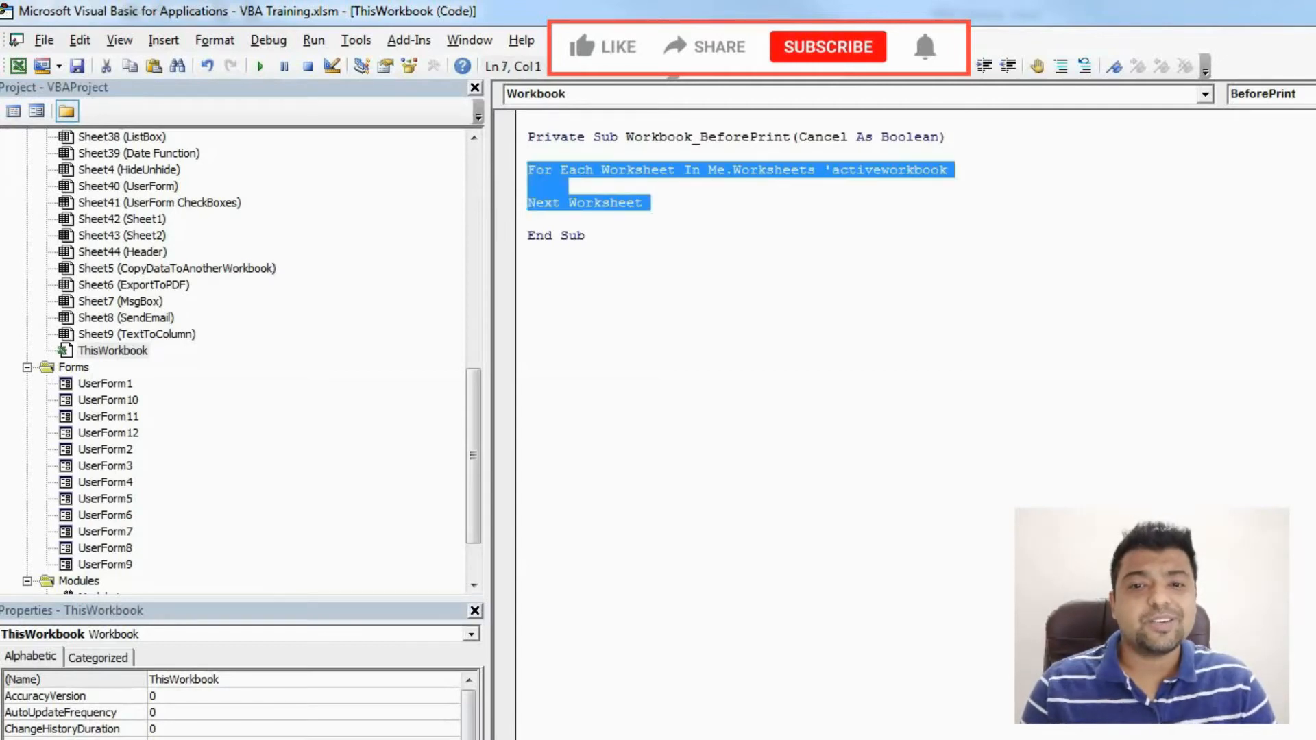
pyautogui.click(563, 185)
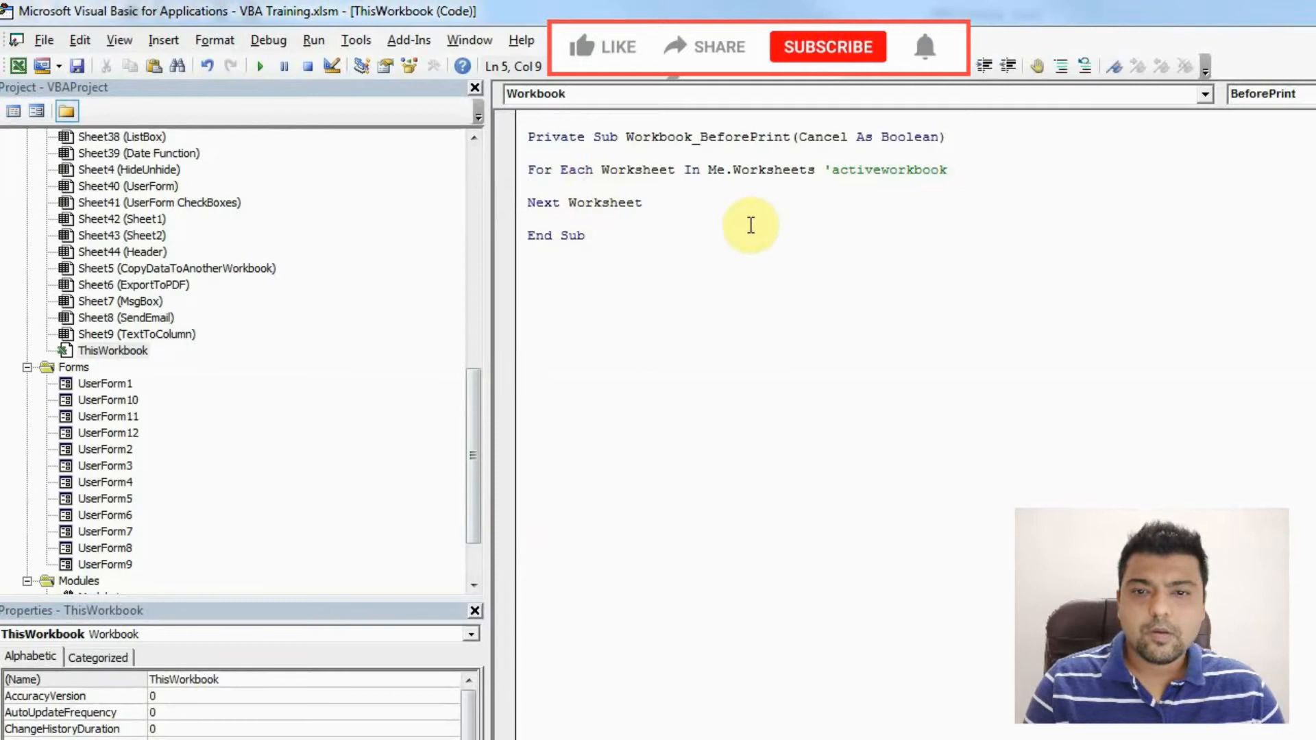
# - Set Worksheet.PageSetup.LeftHeader = Worksheet.Range("b2").Value inside the loop
pyautogui.write('Worksheet.PageSetup.LeftHeader = Worksheet.Range("b2").Value')
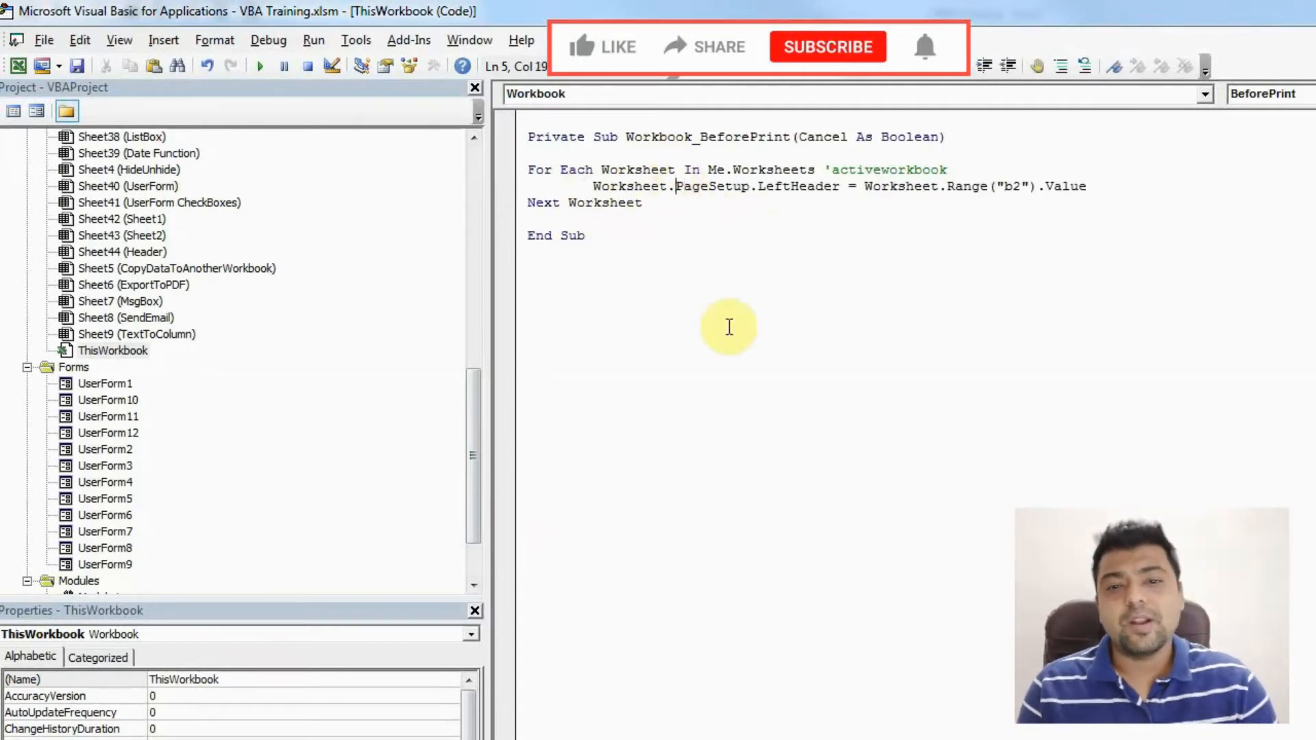
pyautogui.doubleClick(632, 185)
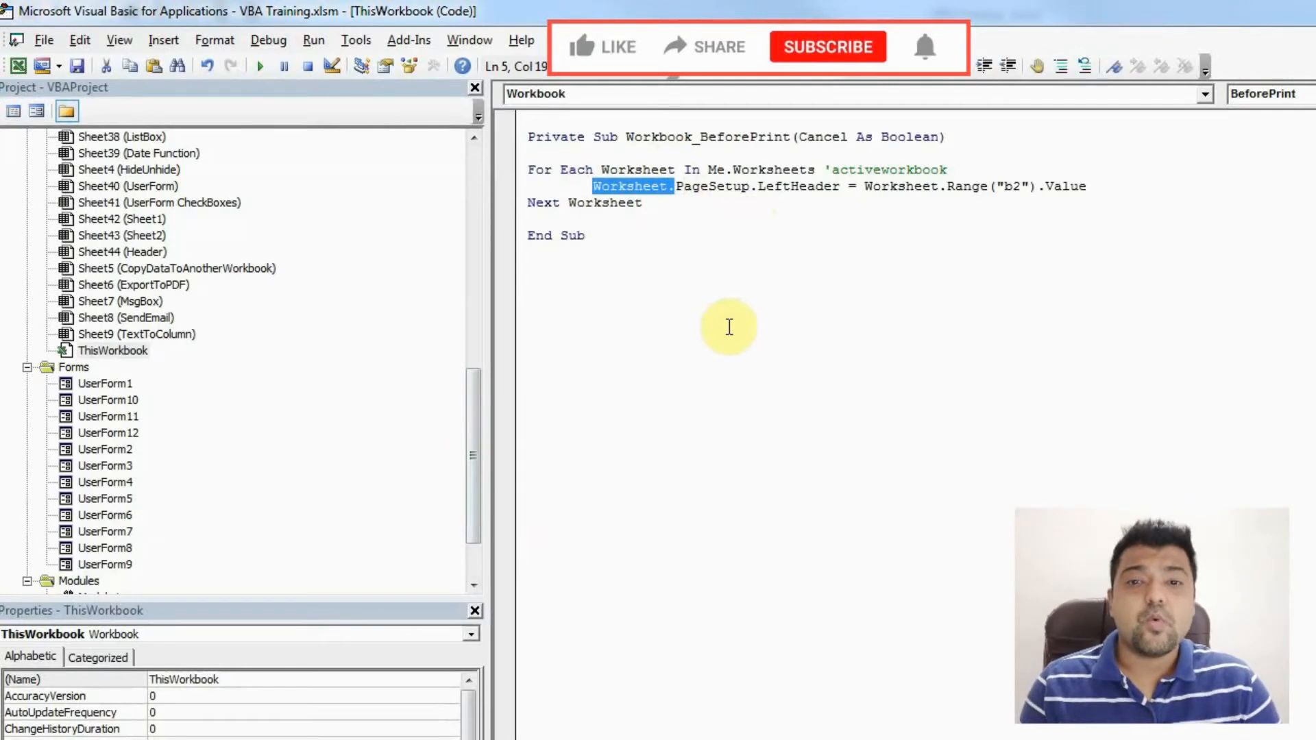
pyautogui.doubleClick(712, 185)
pyautogui.write('"')
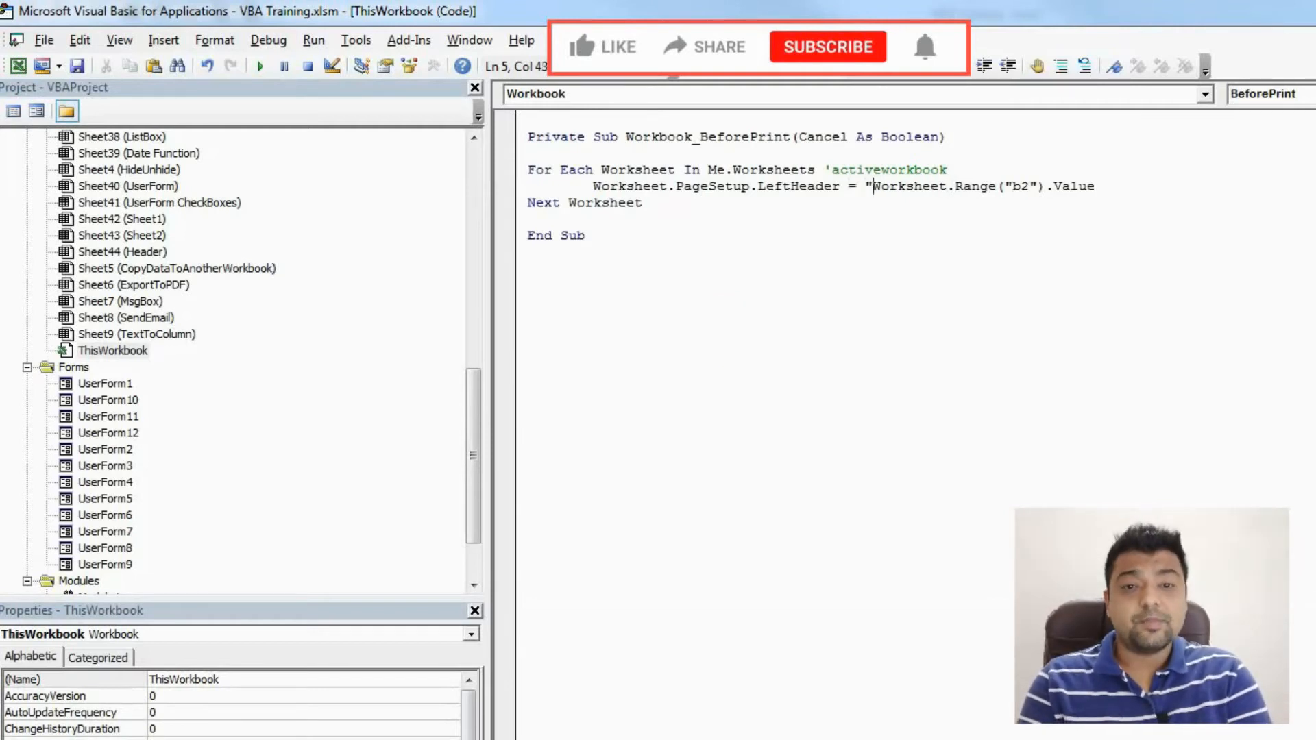
pyautogui.write('S')
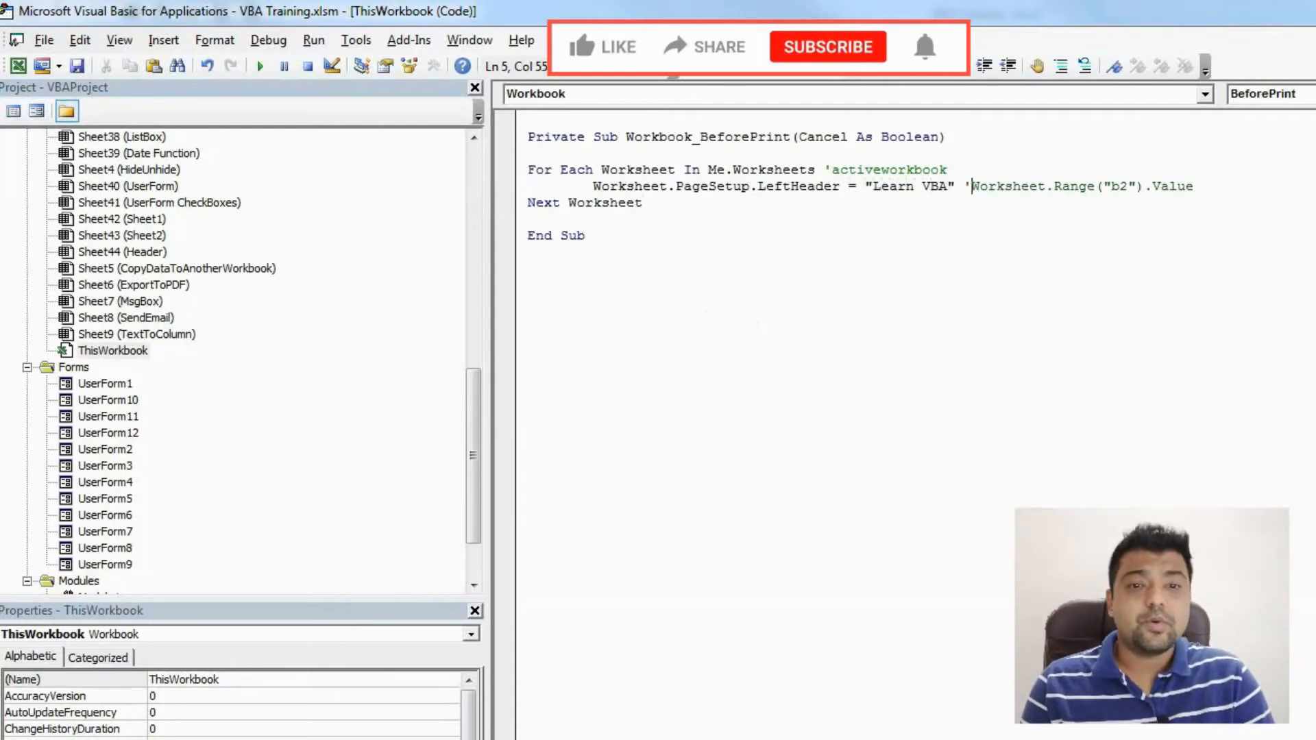
pyautogui.doubleClick(914, 185)
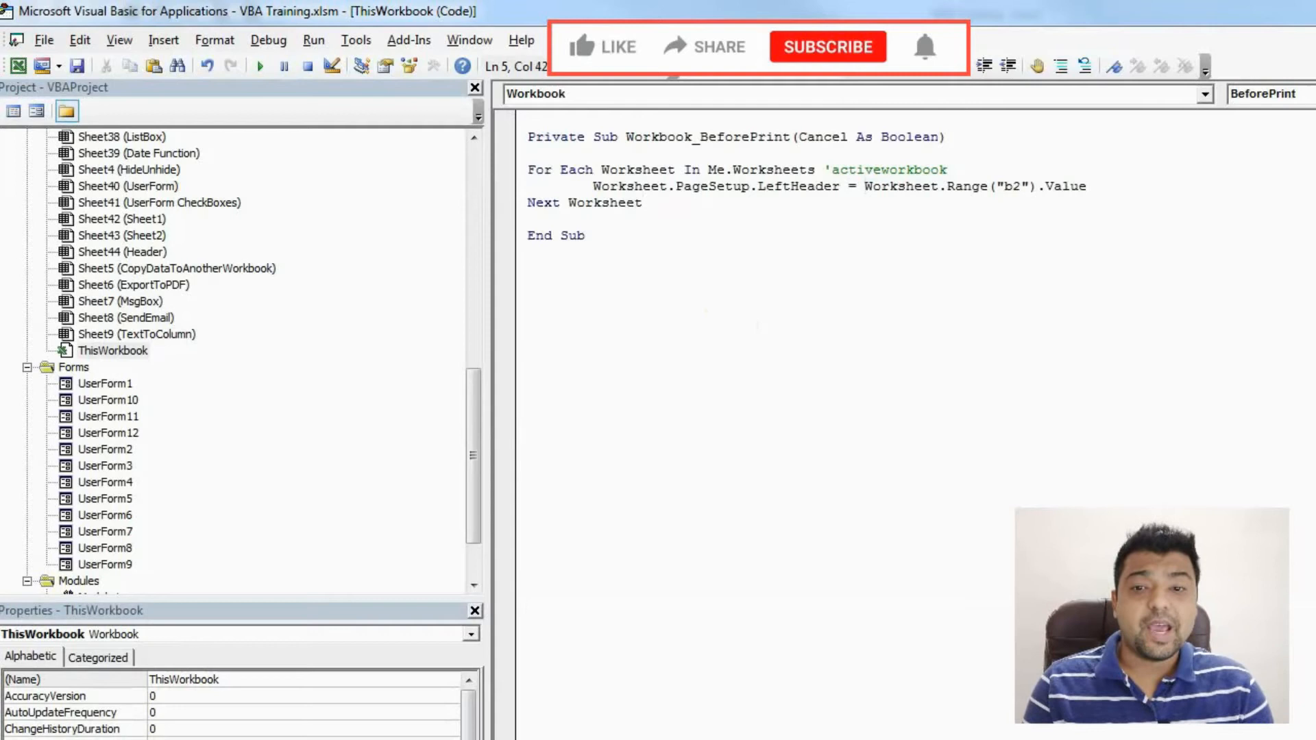
pyautogui.moveTo(865, 185); pyautogui.dragTo(1086, 185)
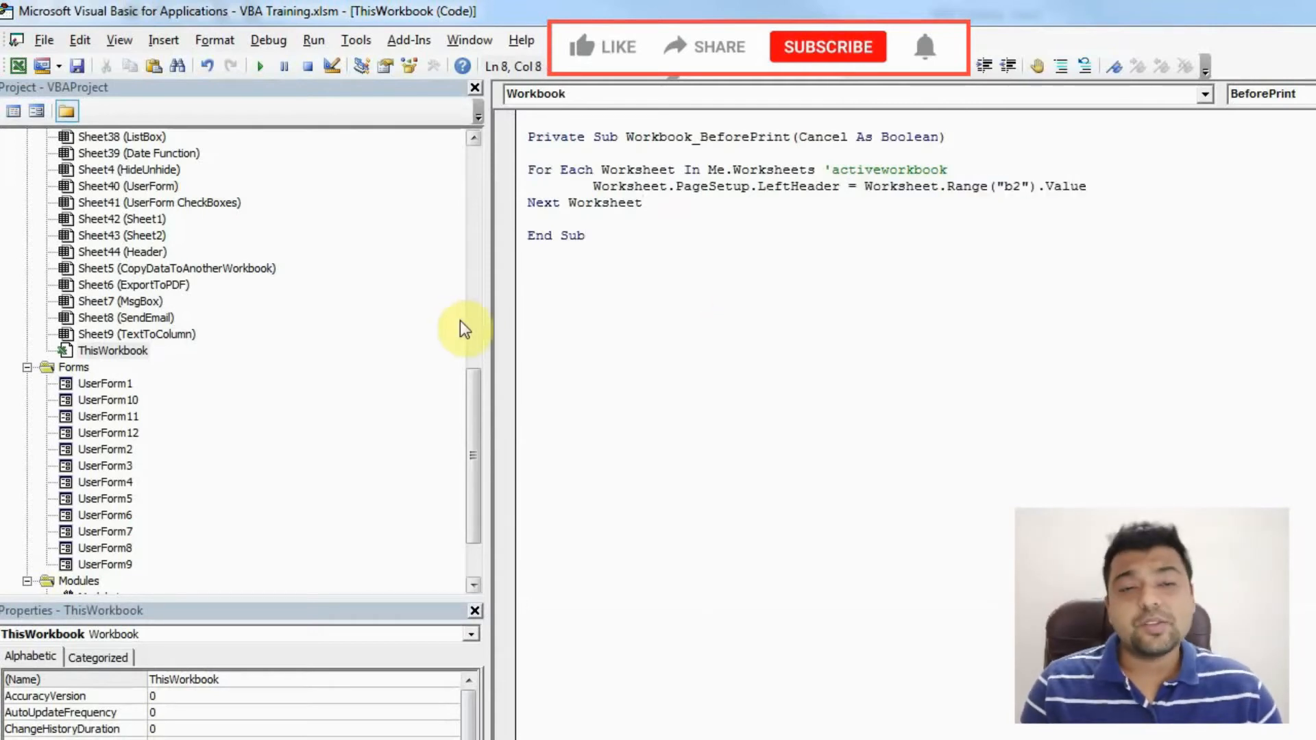
pyautogui.click(659, 210)
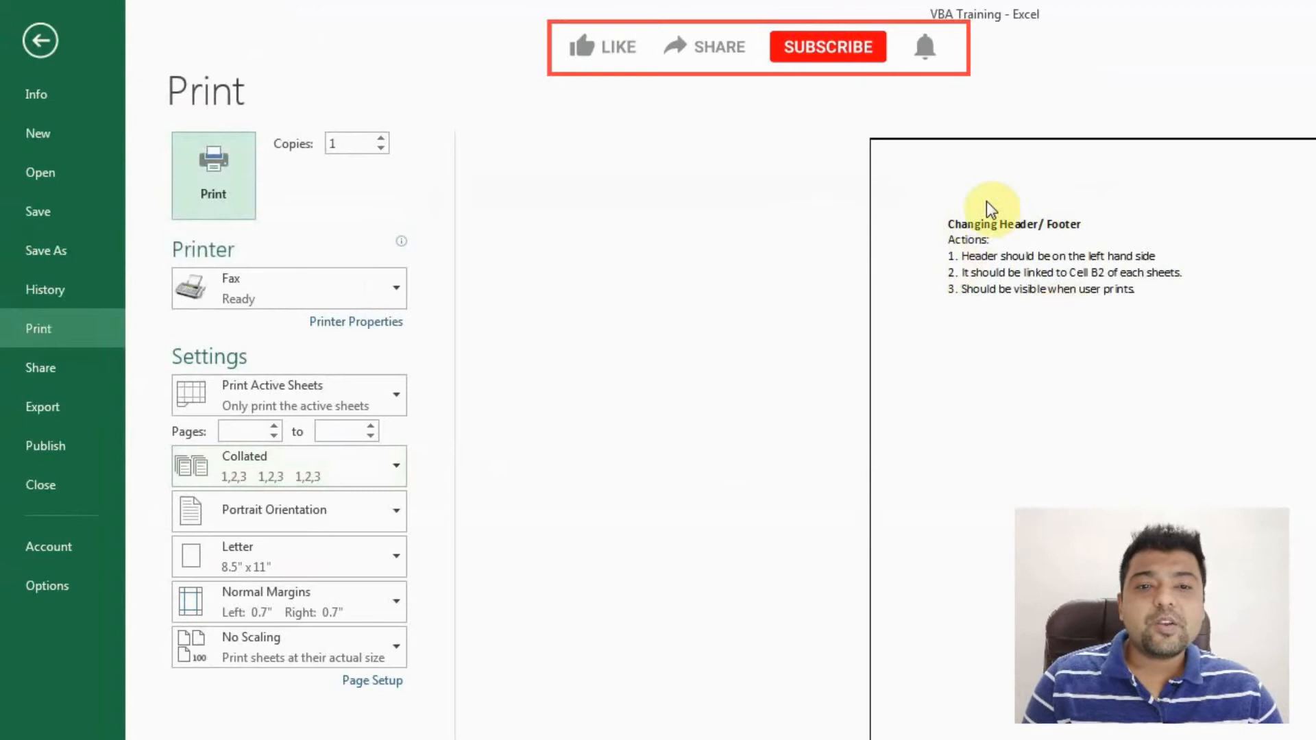
pyautogui.moveTo(1007, 210)
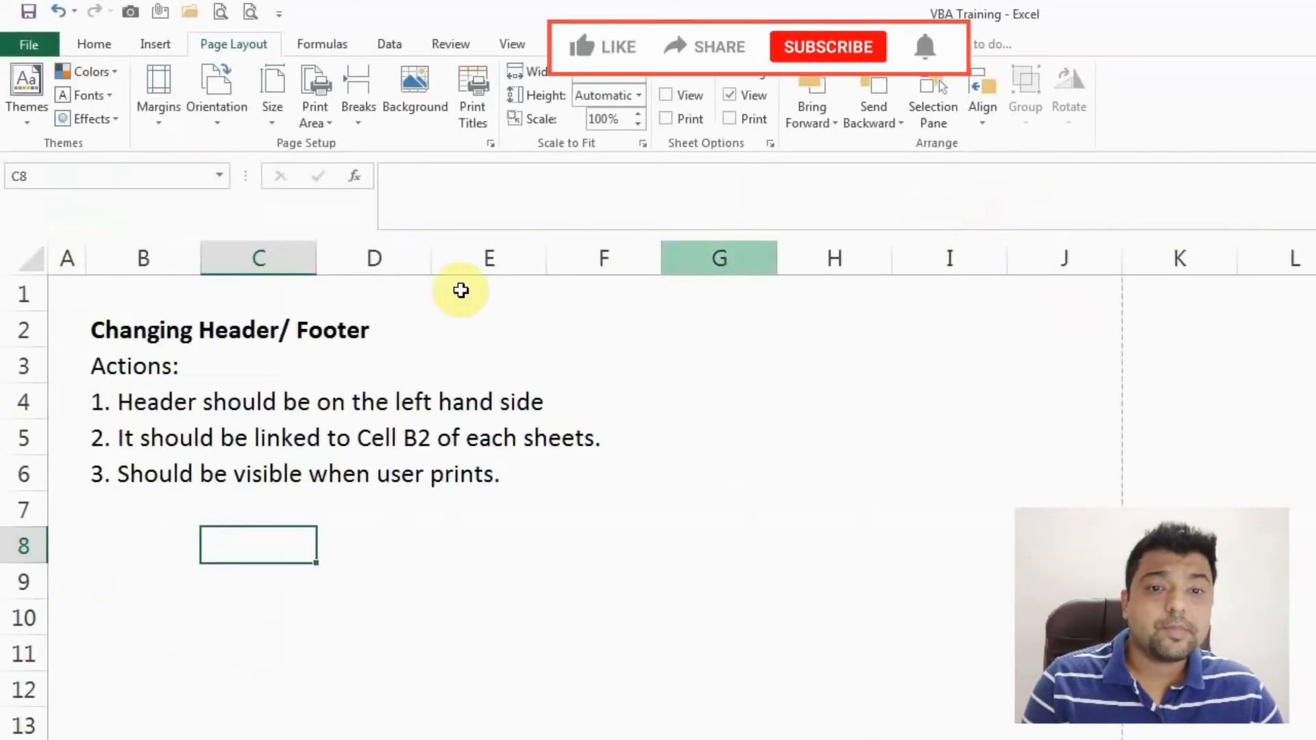
# - Review the action items, then reach the Quick Access Toolbar customization via More Commands
pyautogui.click(143, 365)
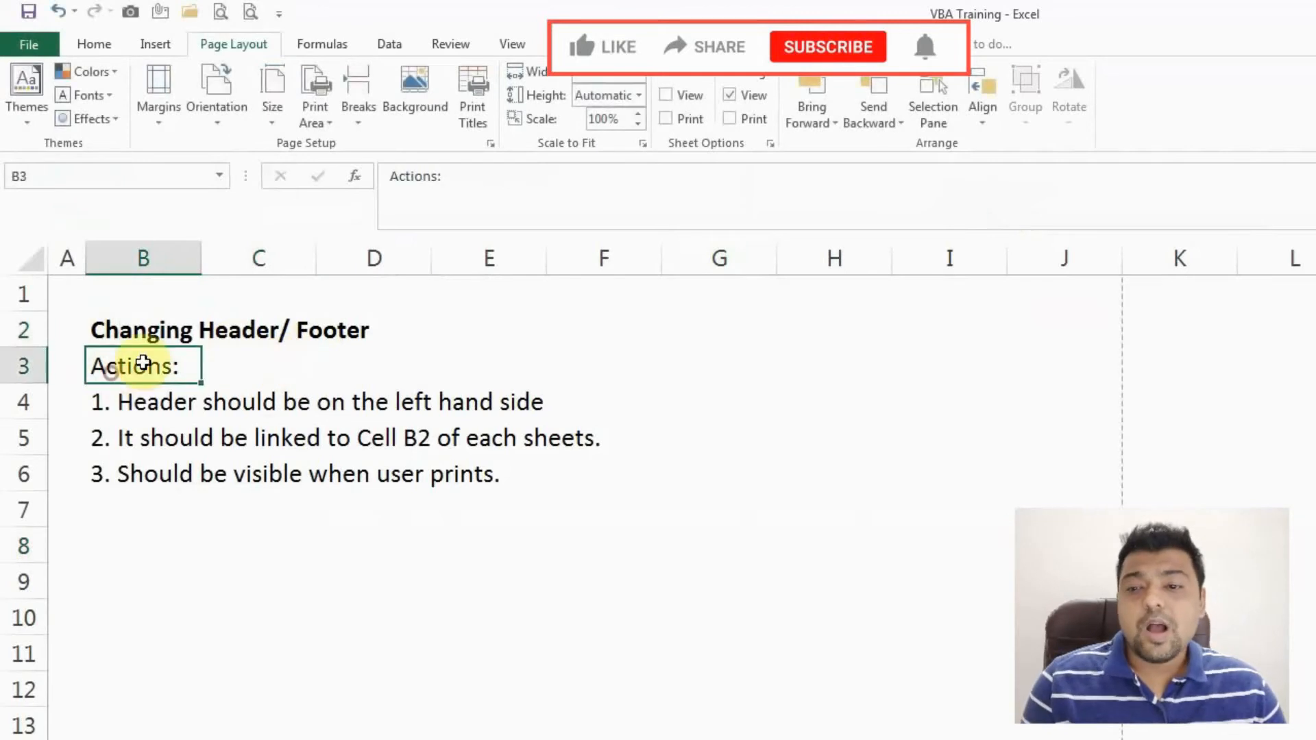
pyautogui.click(142, 473)
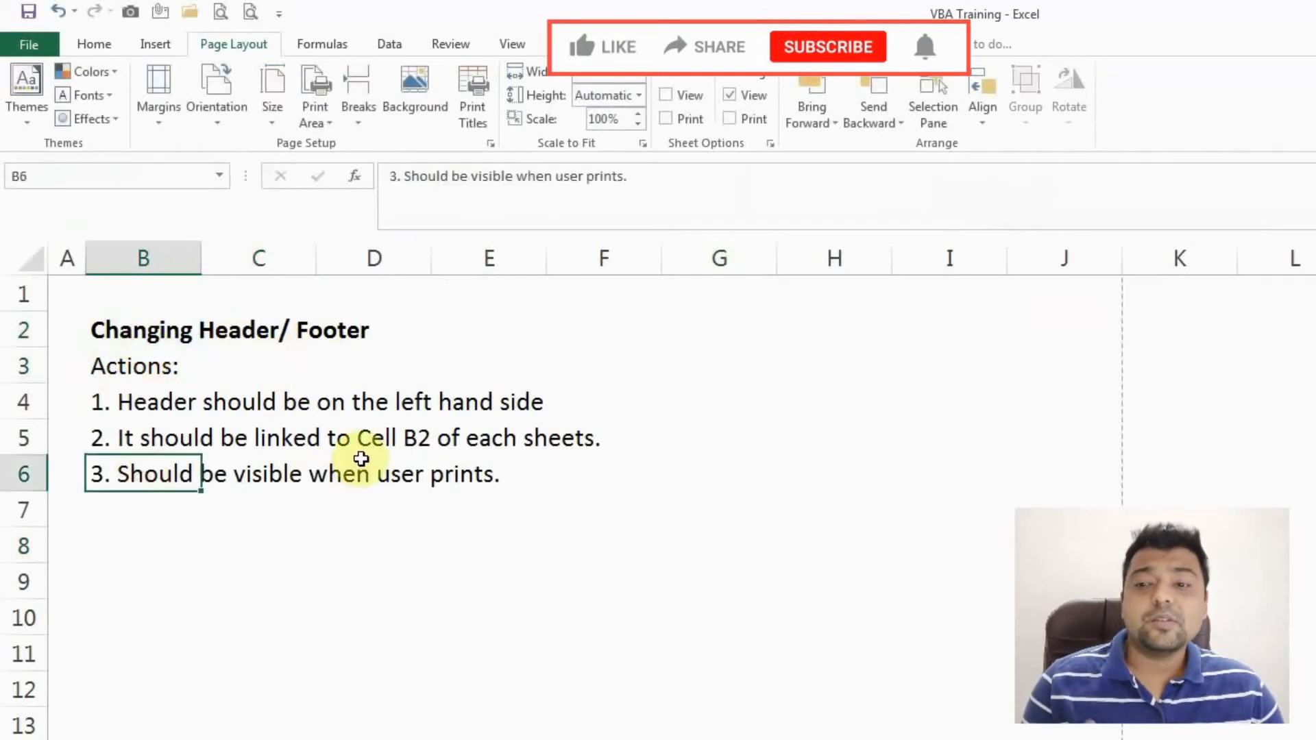
pyautogui.click(142, 438)
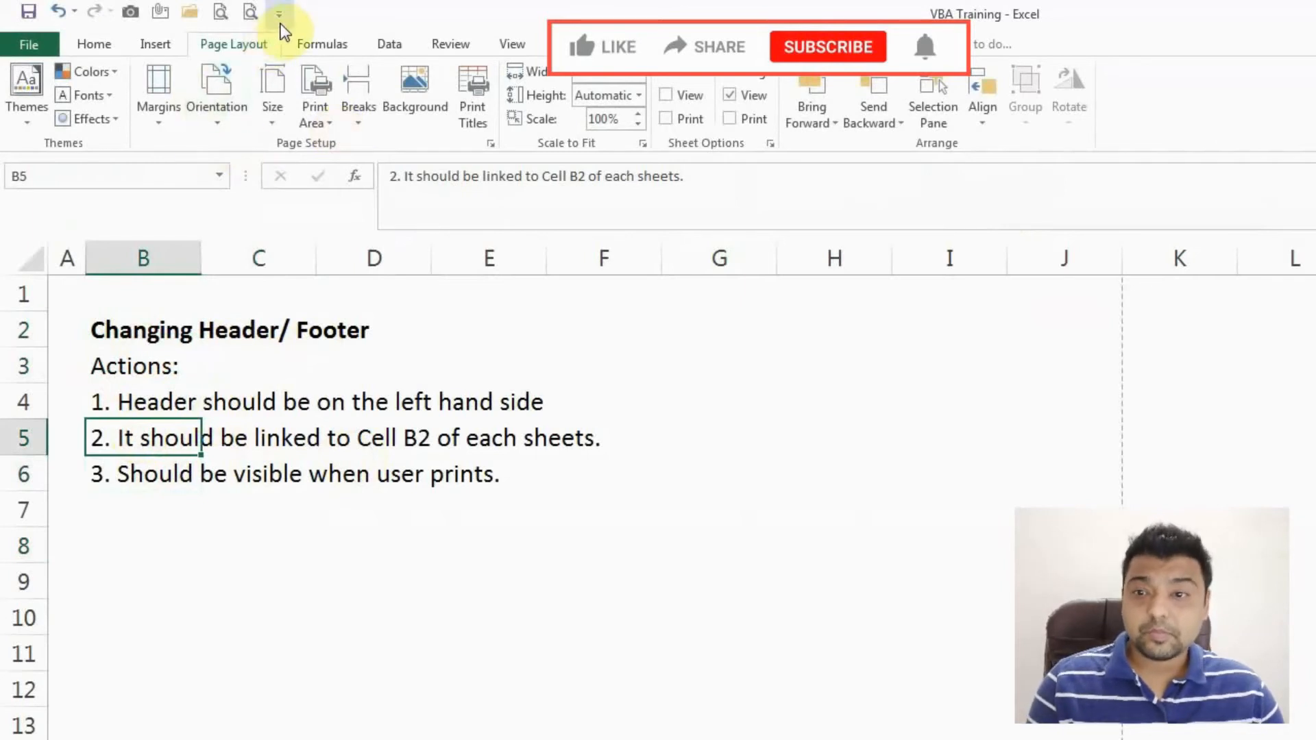
pyautogui.click(278, 11)
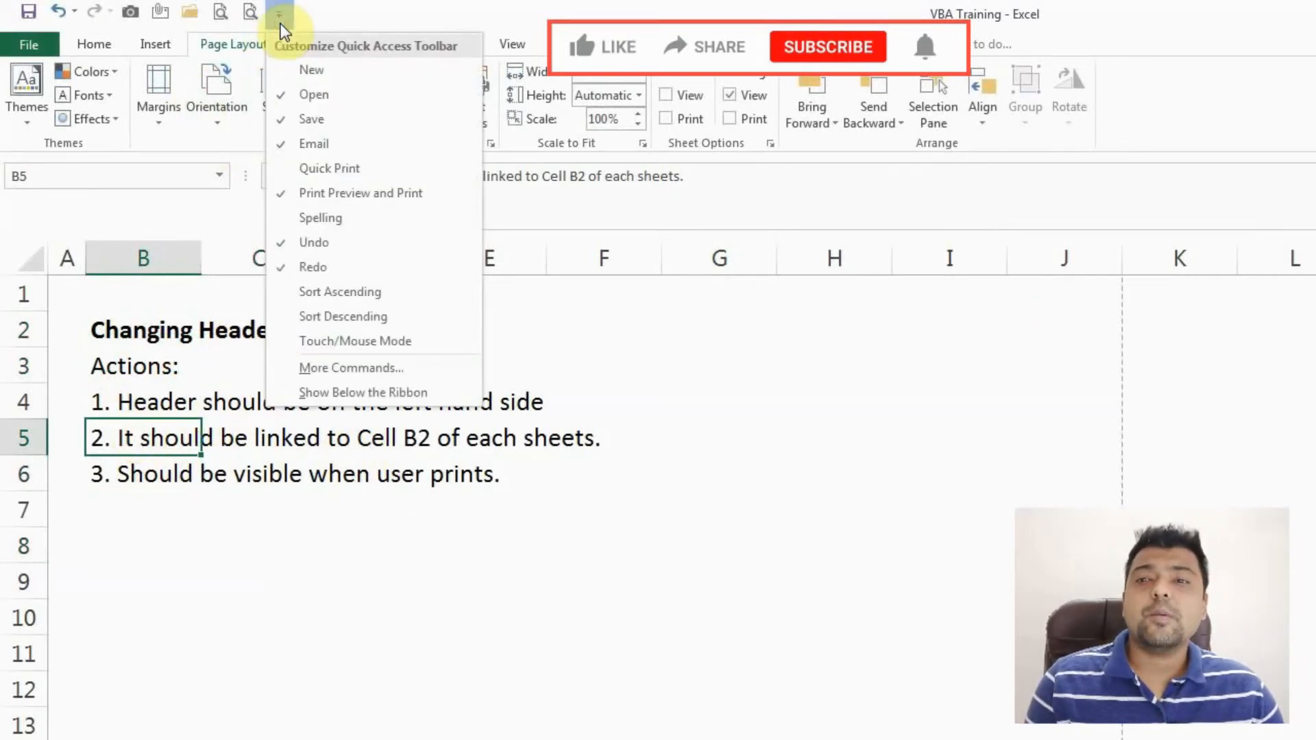
pyautogui.moveTo(351, 368)
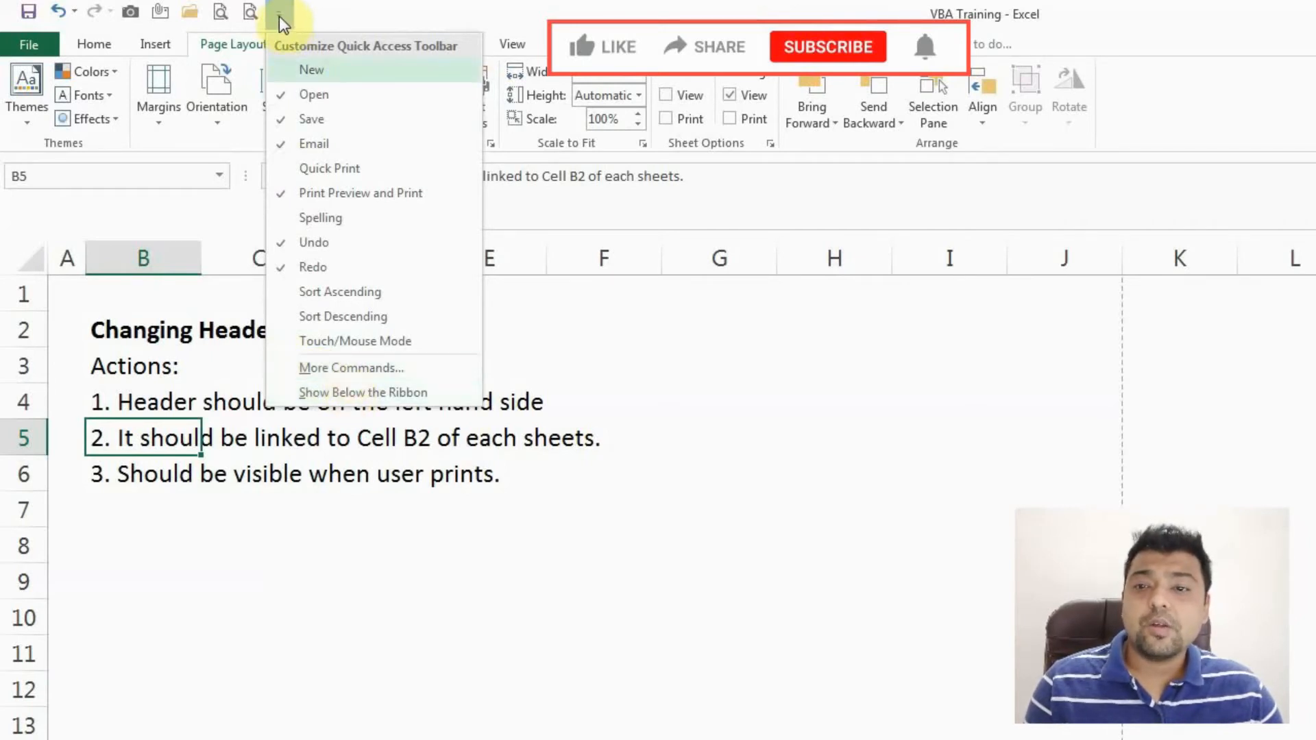
pyautogui.click(351, 367)
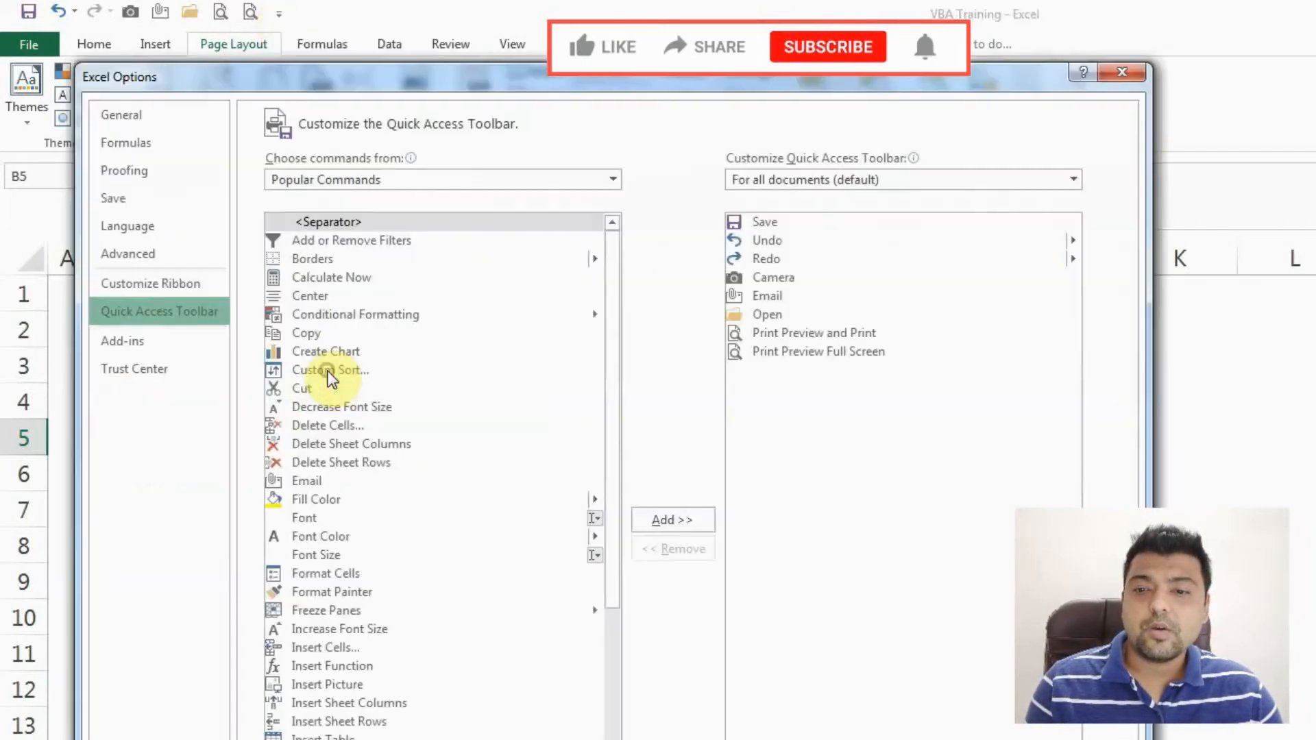
pyautogui.moveTo(352, 186)
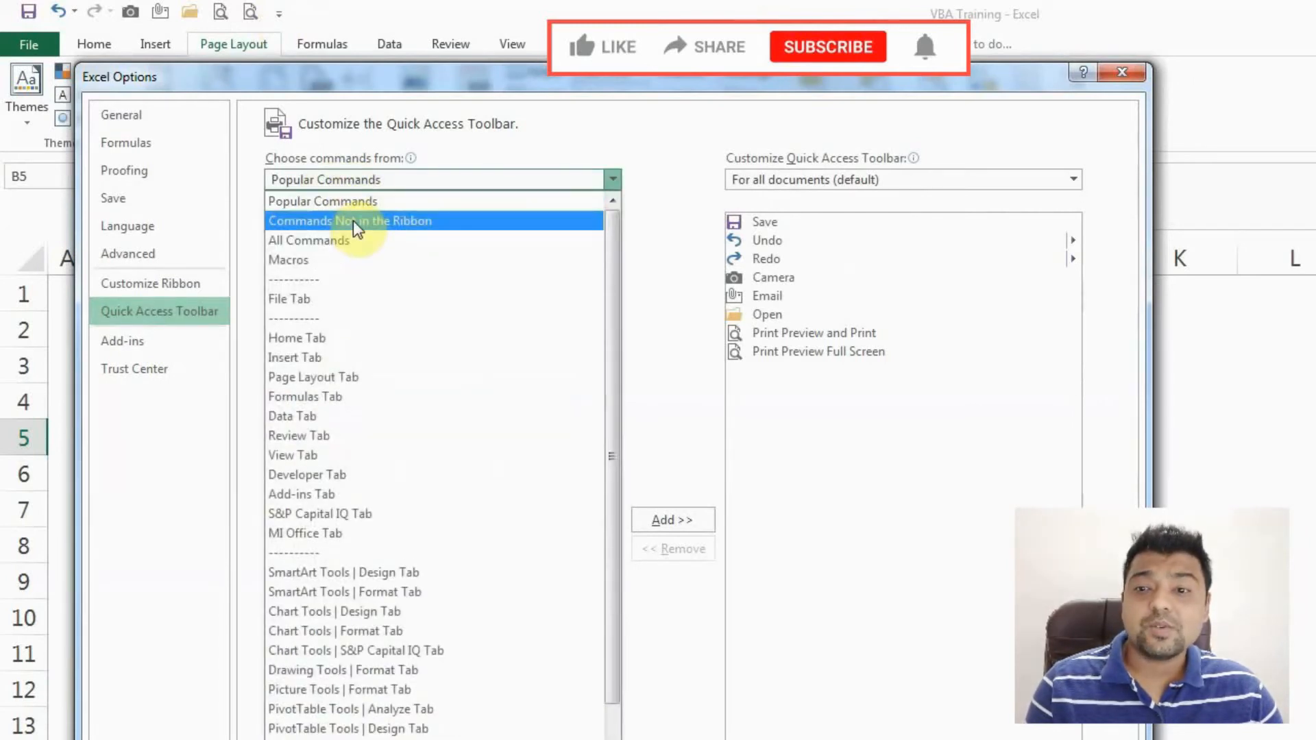
# - Try adding Print Preview Full Screen from Commands Not in the Ribbon; acknowledge it is already included
pyautogui.click(350, 220)
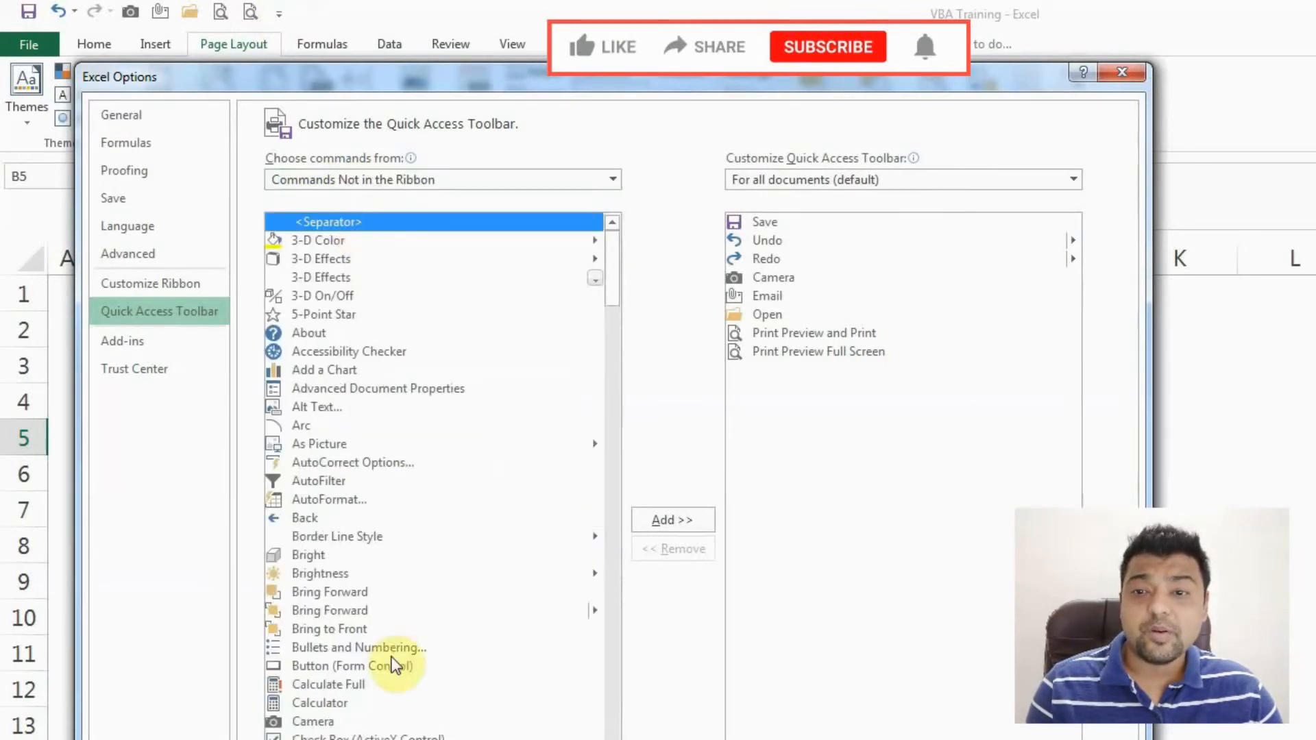
pyautogui.scroll(-3)
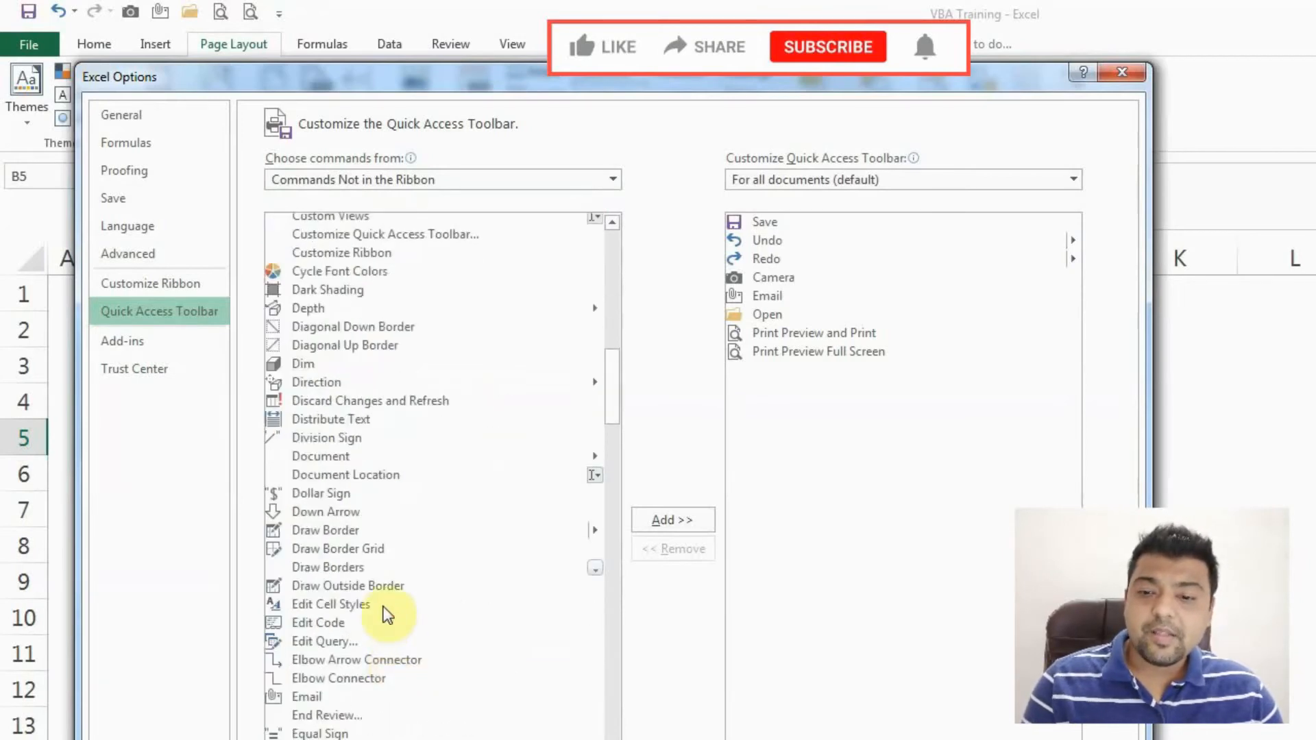
pyautogui.scroll(-3)
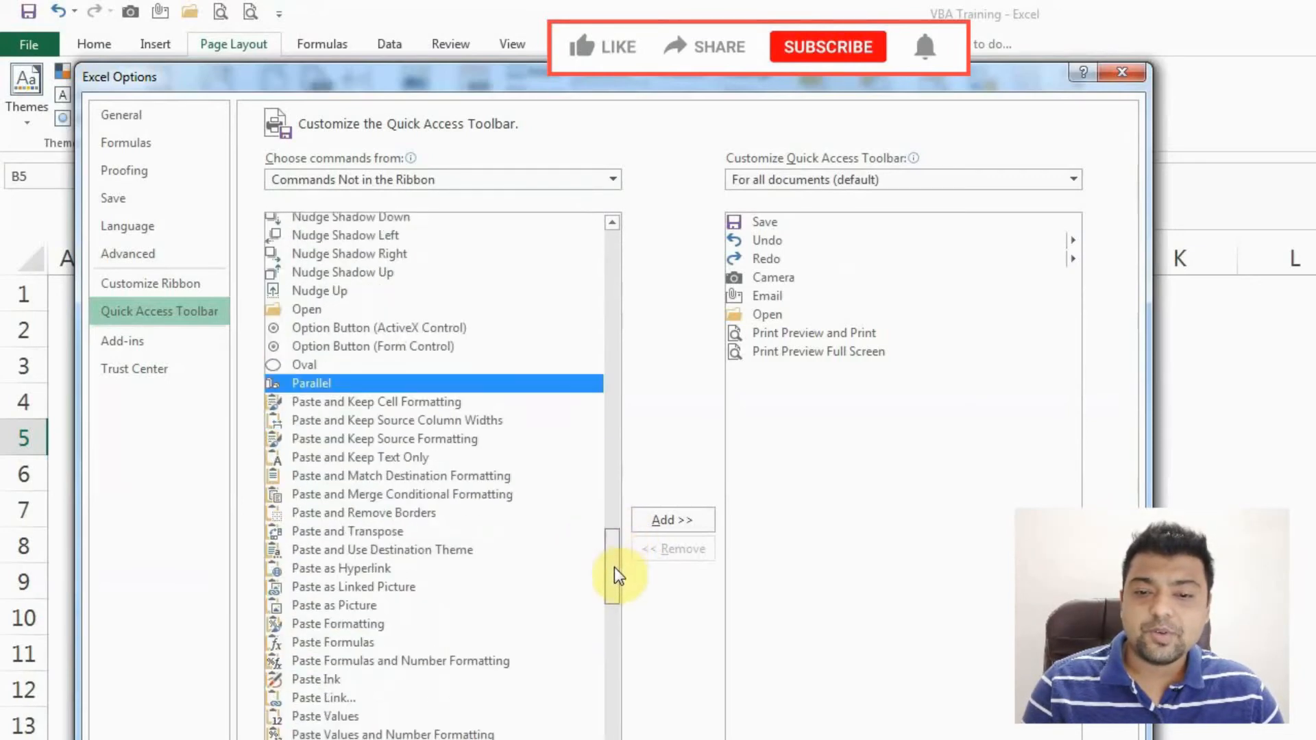
pyautogui.scroll(-3)
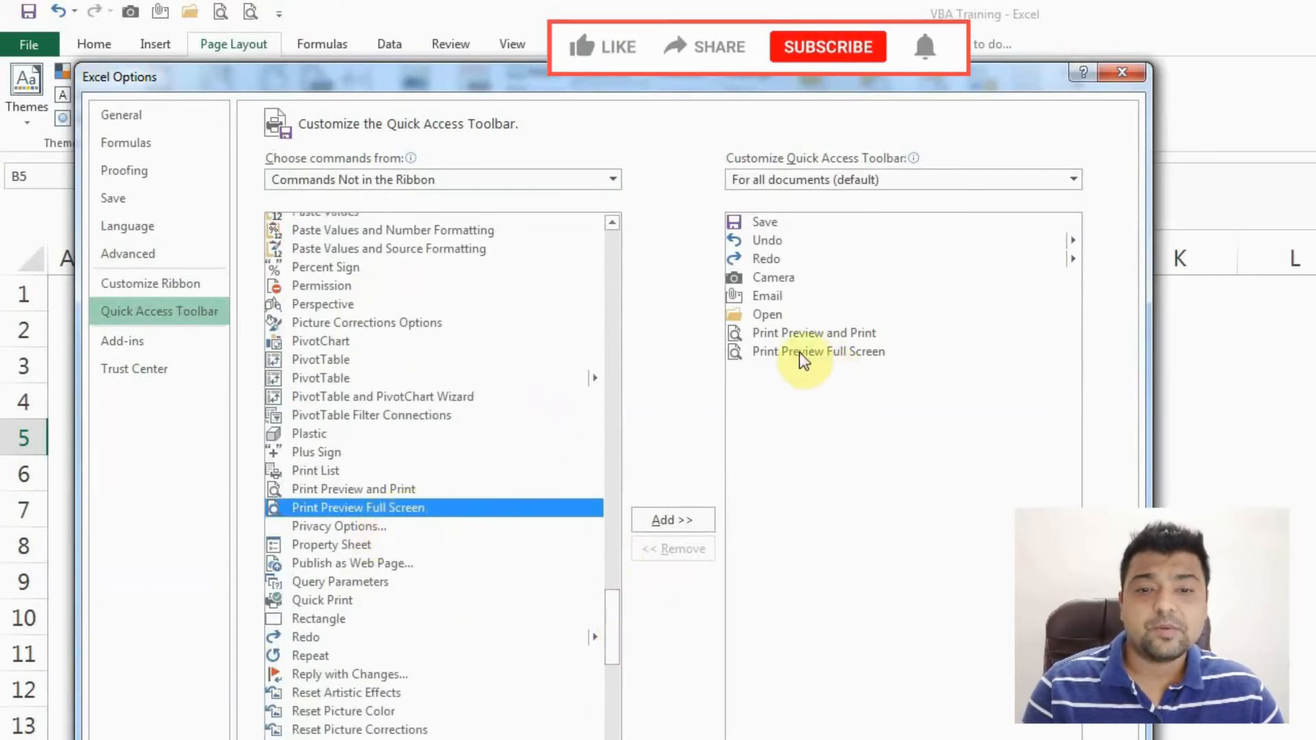
pyautogui.moveTo(899, 362)
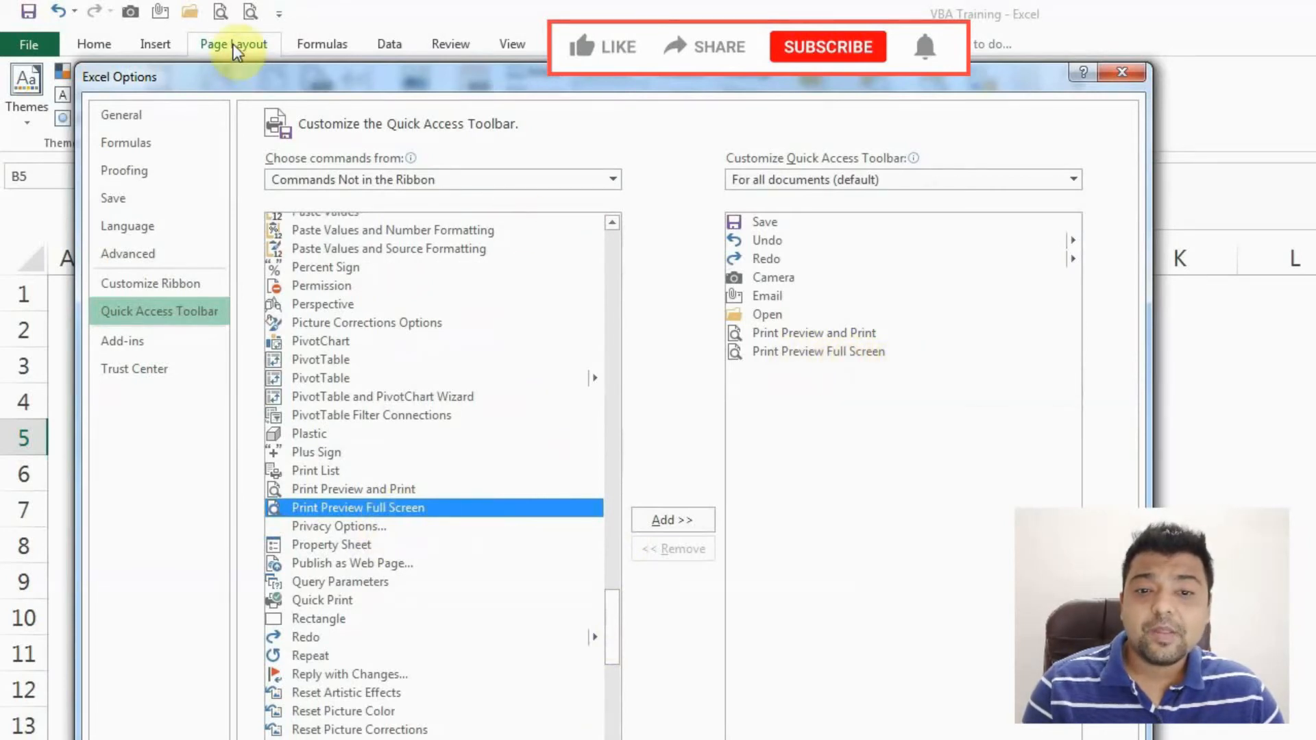
pyautogui.moveTo(250, 13)
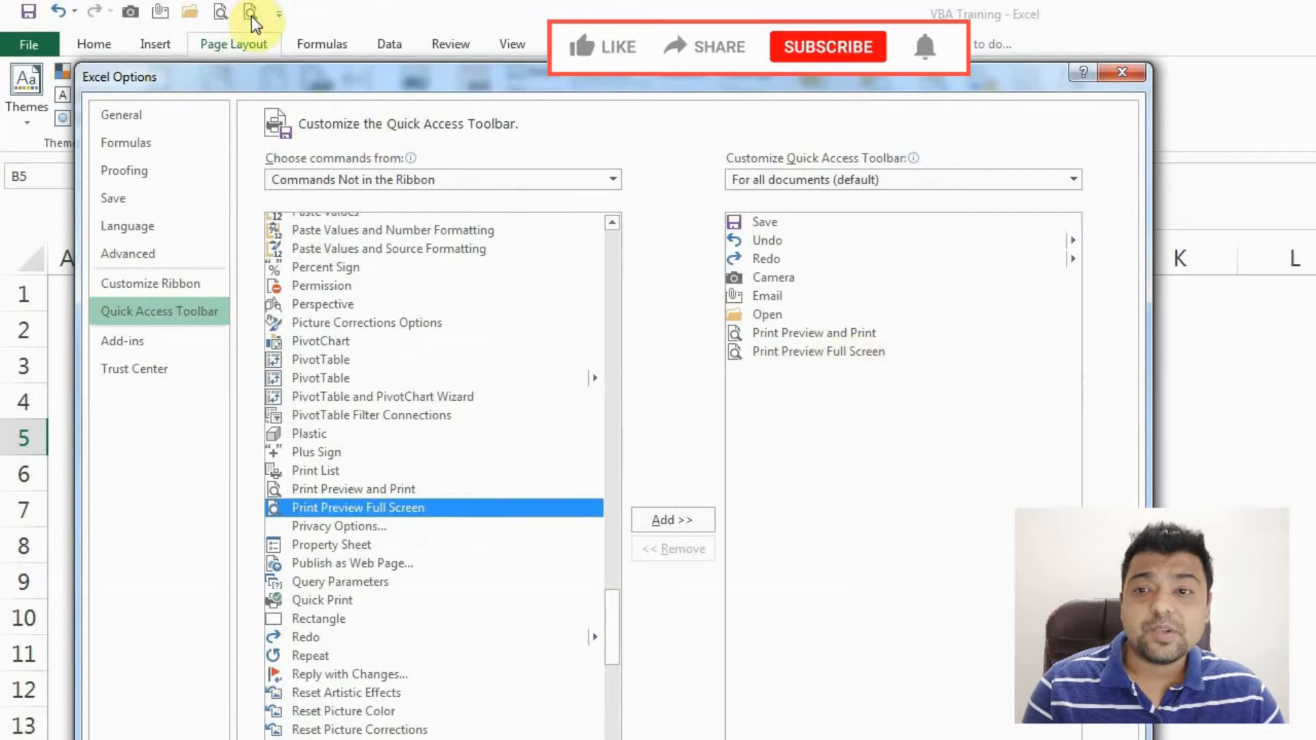
pyautogui.moveTo(432, 460)
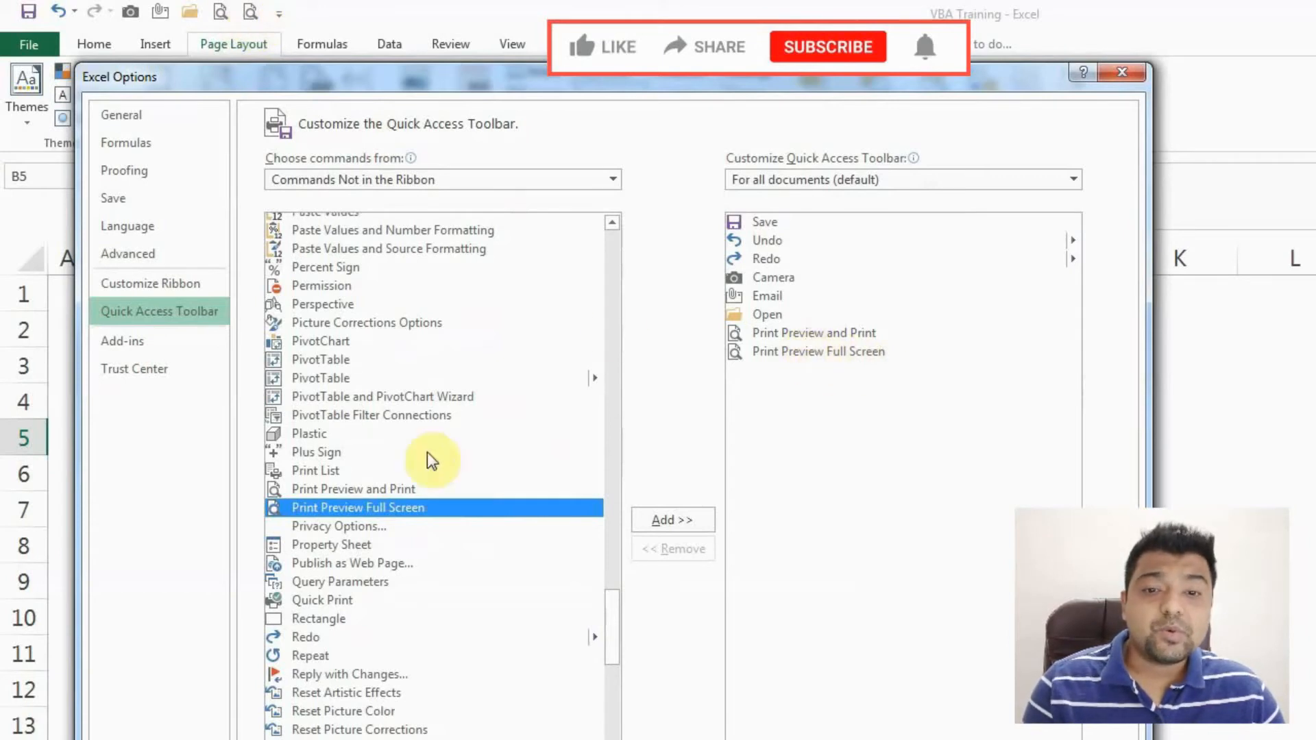
pyautogui.moveTo(899, 379)
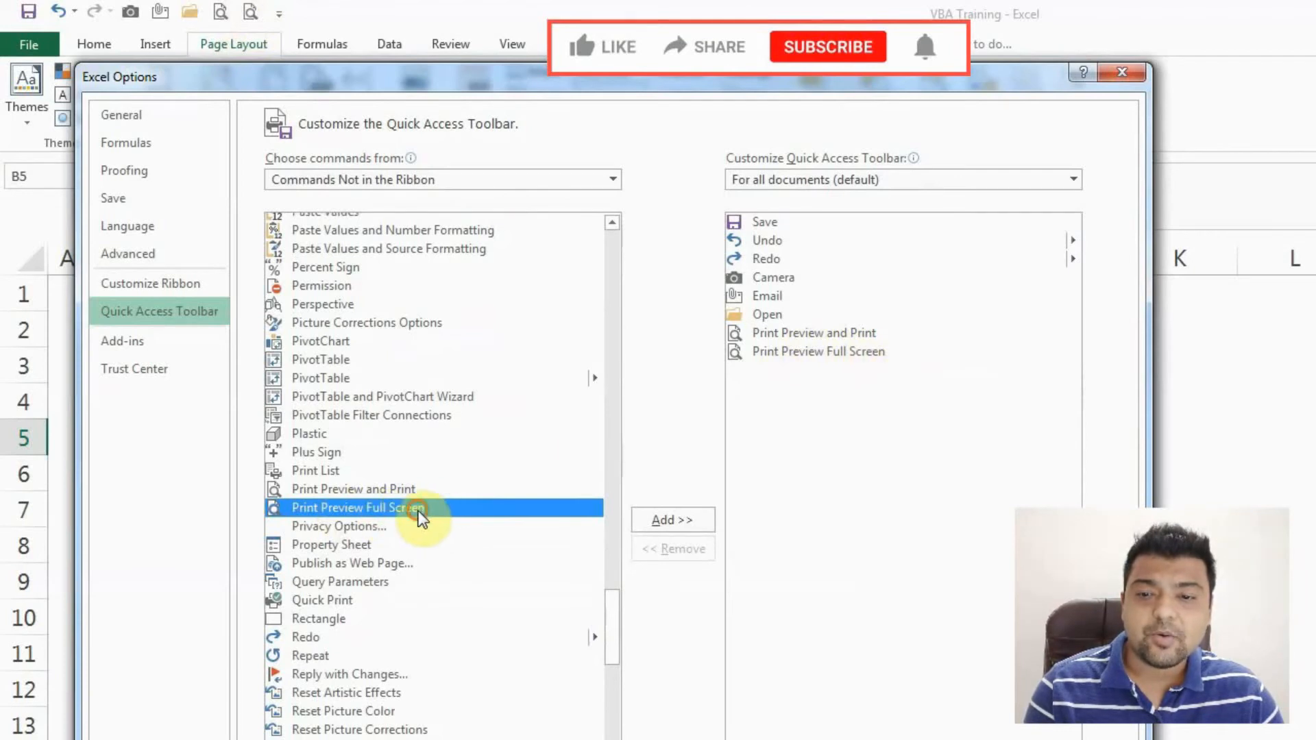
pyautogui.click(672, 519)
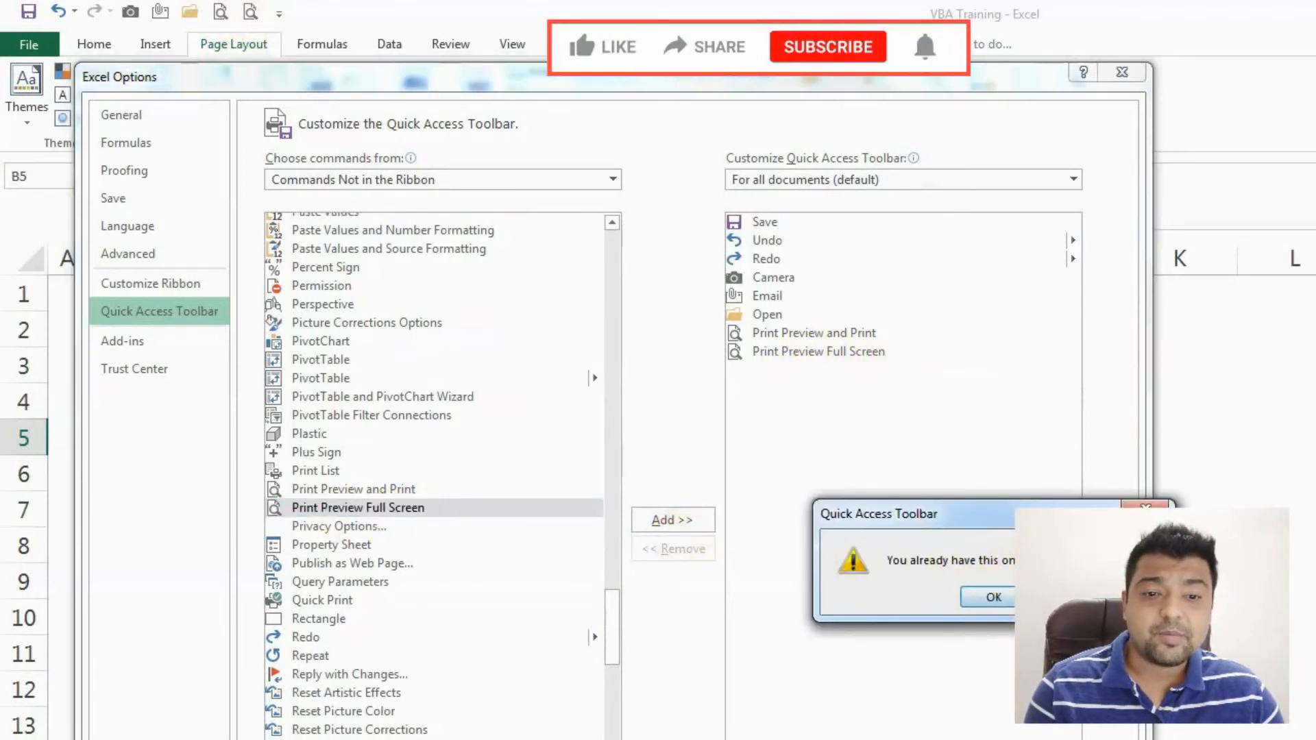
pyautogui.click(993, 596)
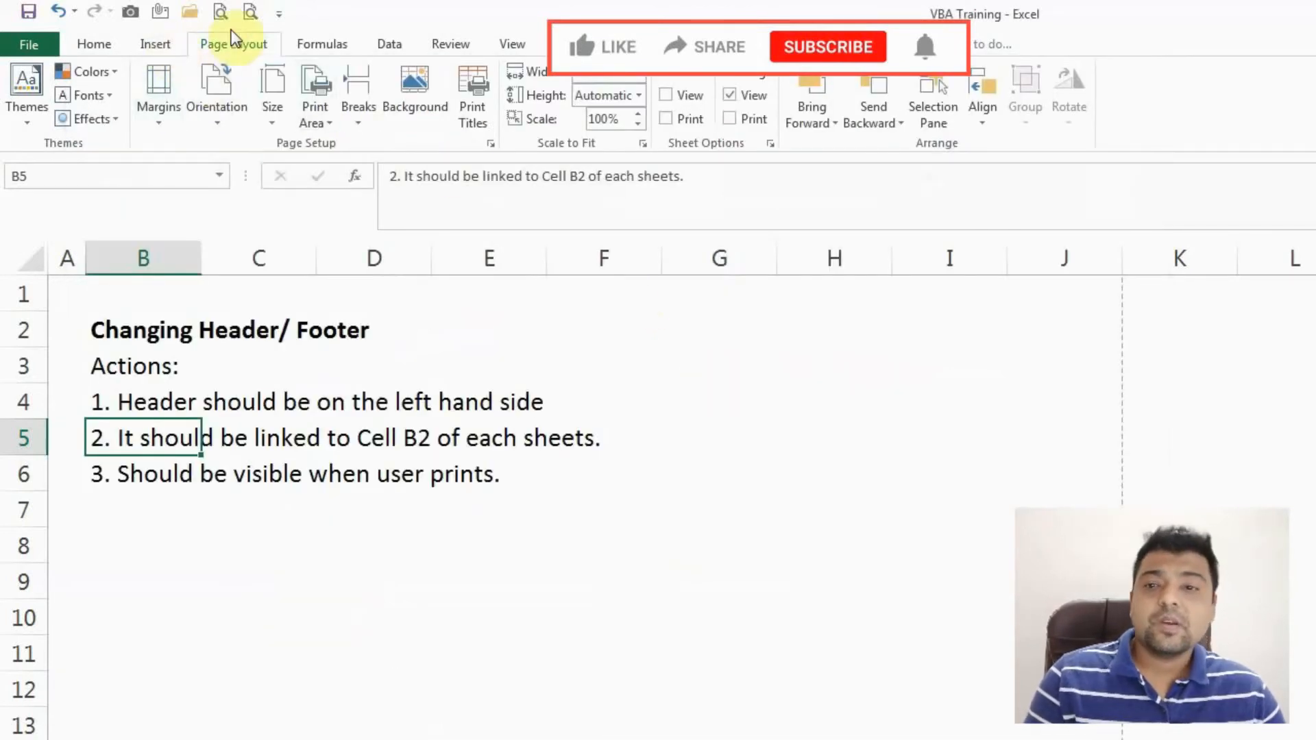
pyautogui.moveTo(250, 12)
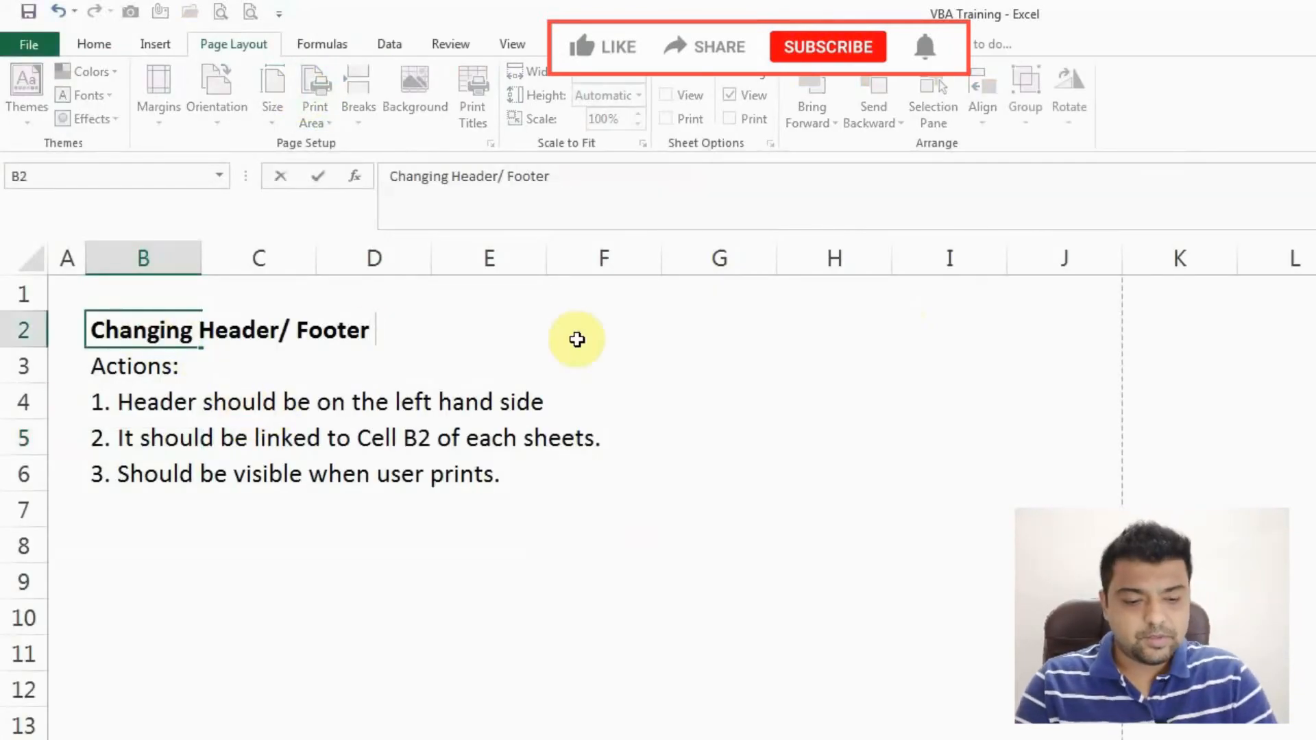
# - Make B2 ="Changing Header/ Footer "&TEXT(TODAY(),"mm/dd/yyyy"), accepting Excel's typo correction
pyautogui.write('"')
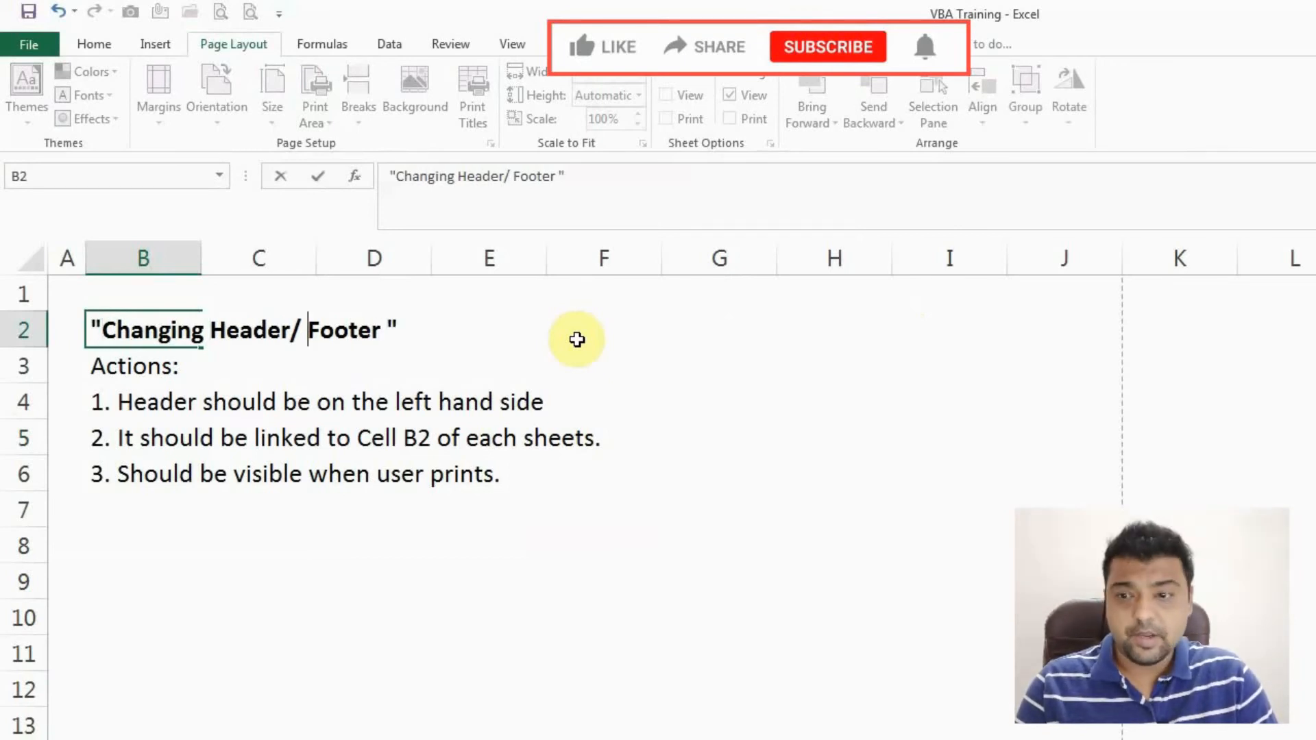
pyautogui.write('&')
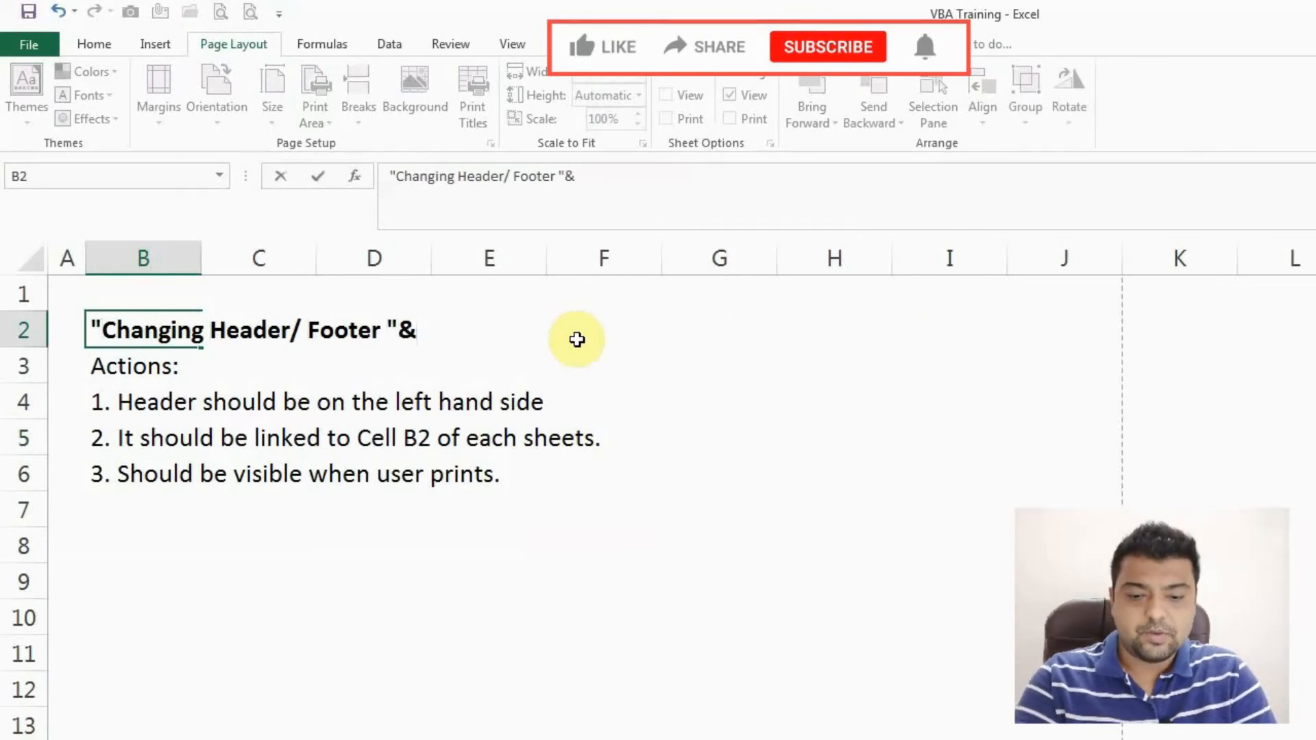
pyautogui.write('today()')
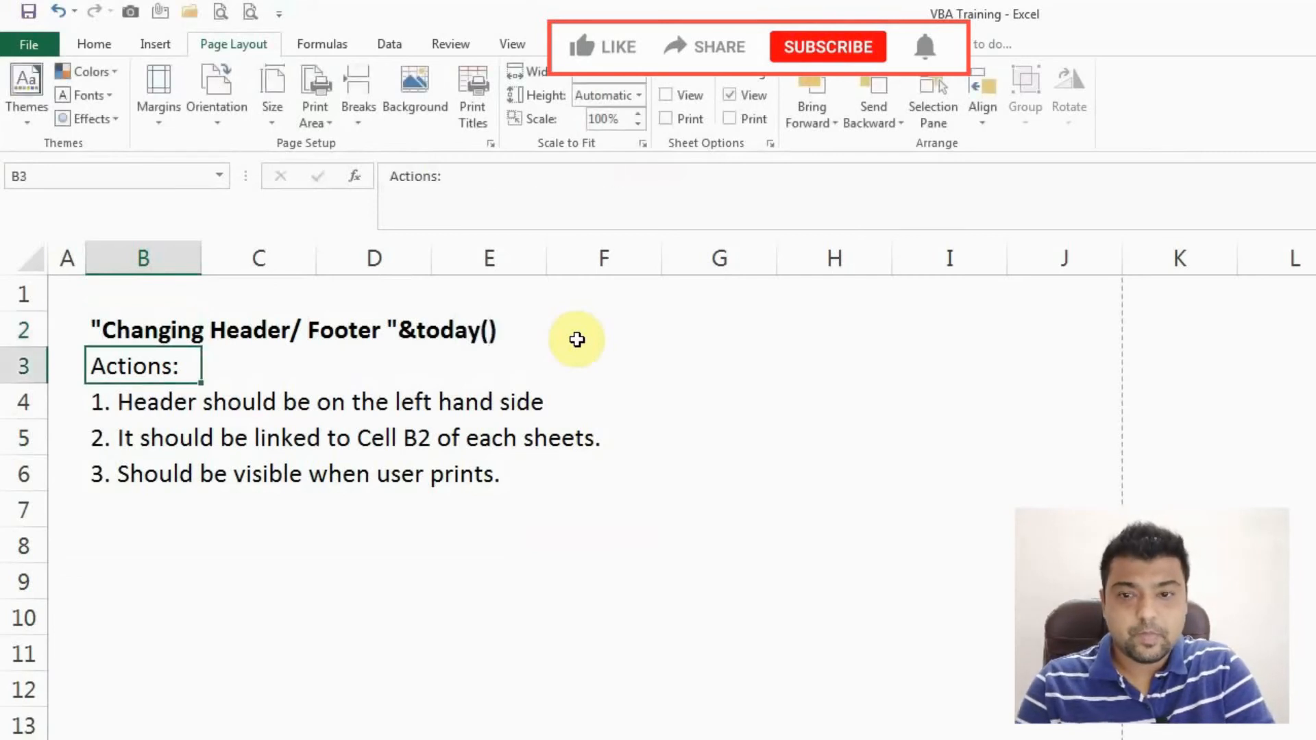
pyautogui.click(142, 329)
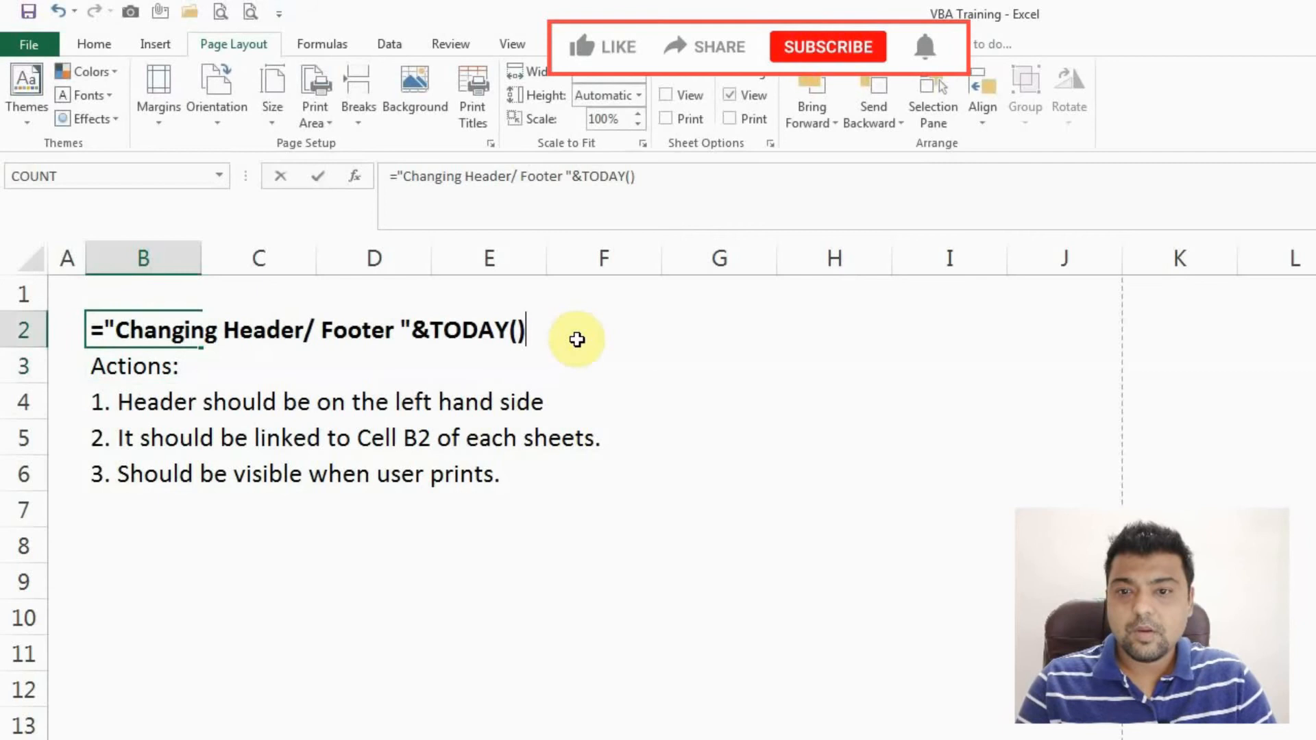
pyautogui.write('text')
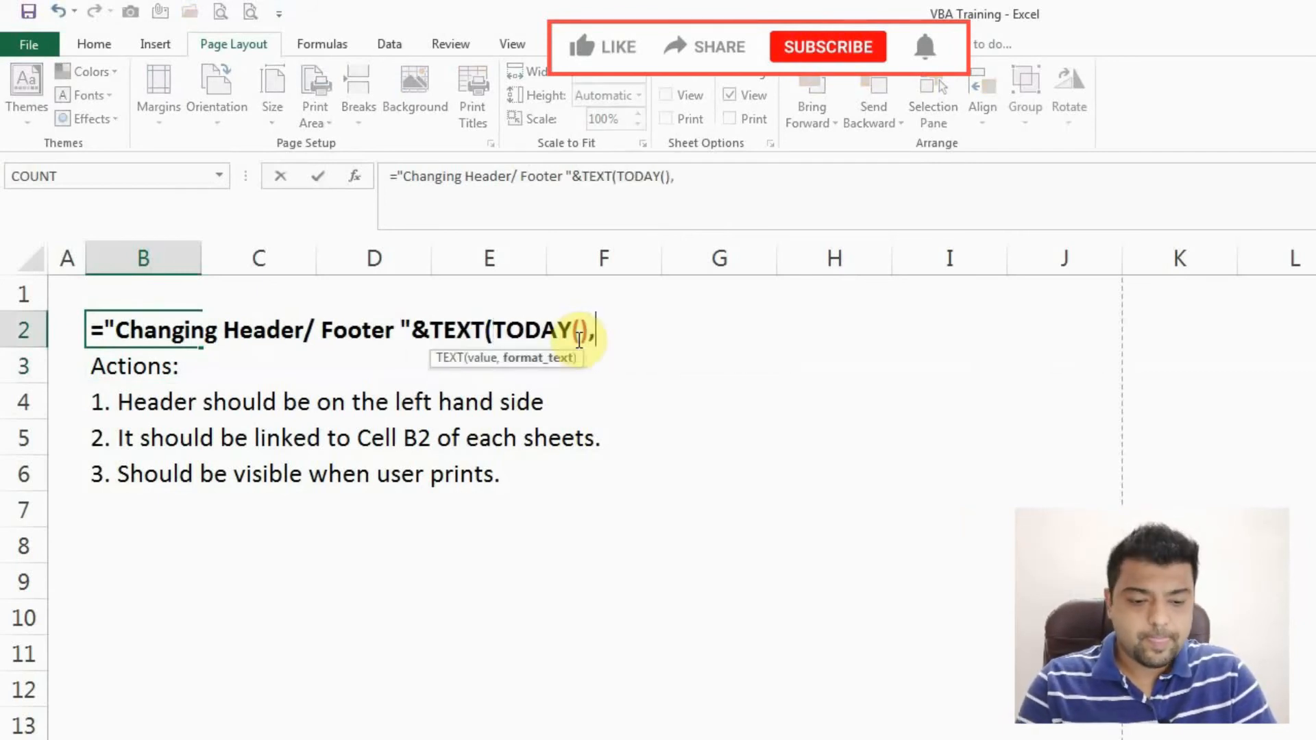
pyautogui.write('"mm')
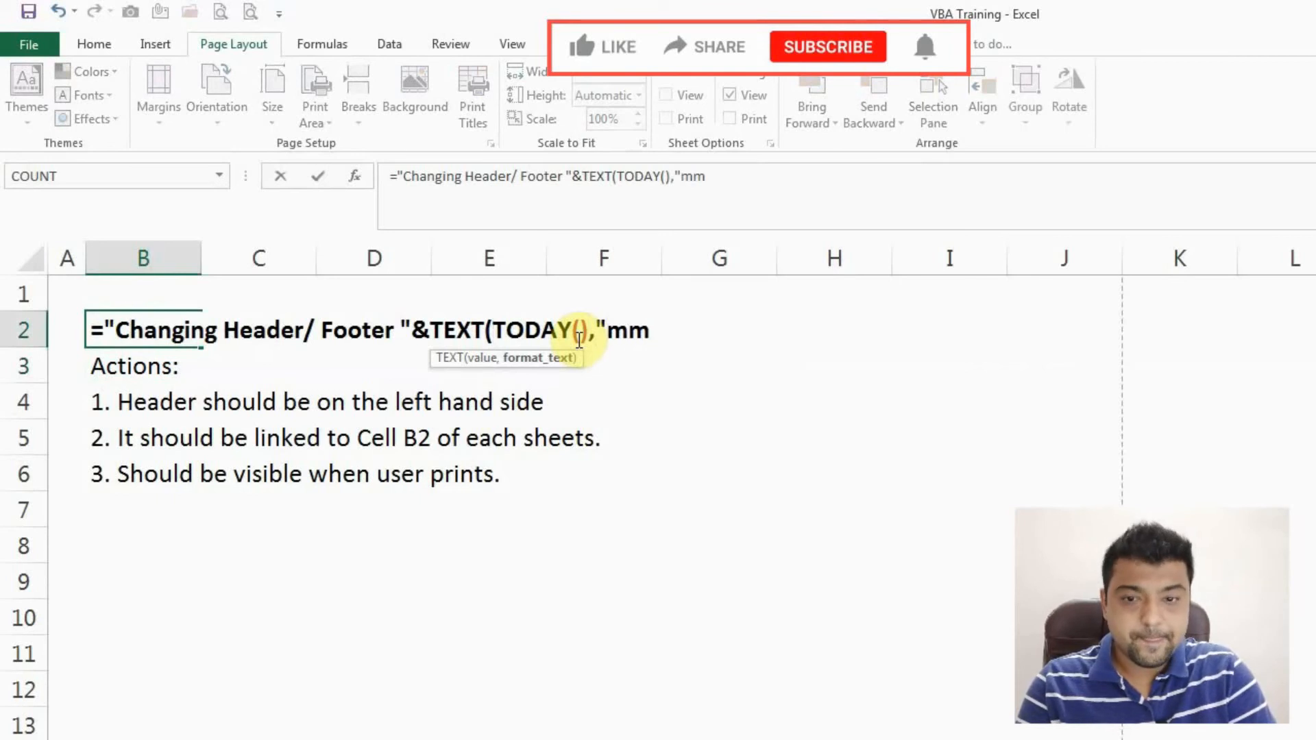
pyautogui.write('/dd/yyyy')
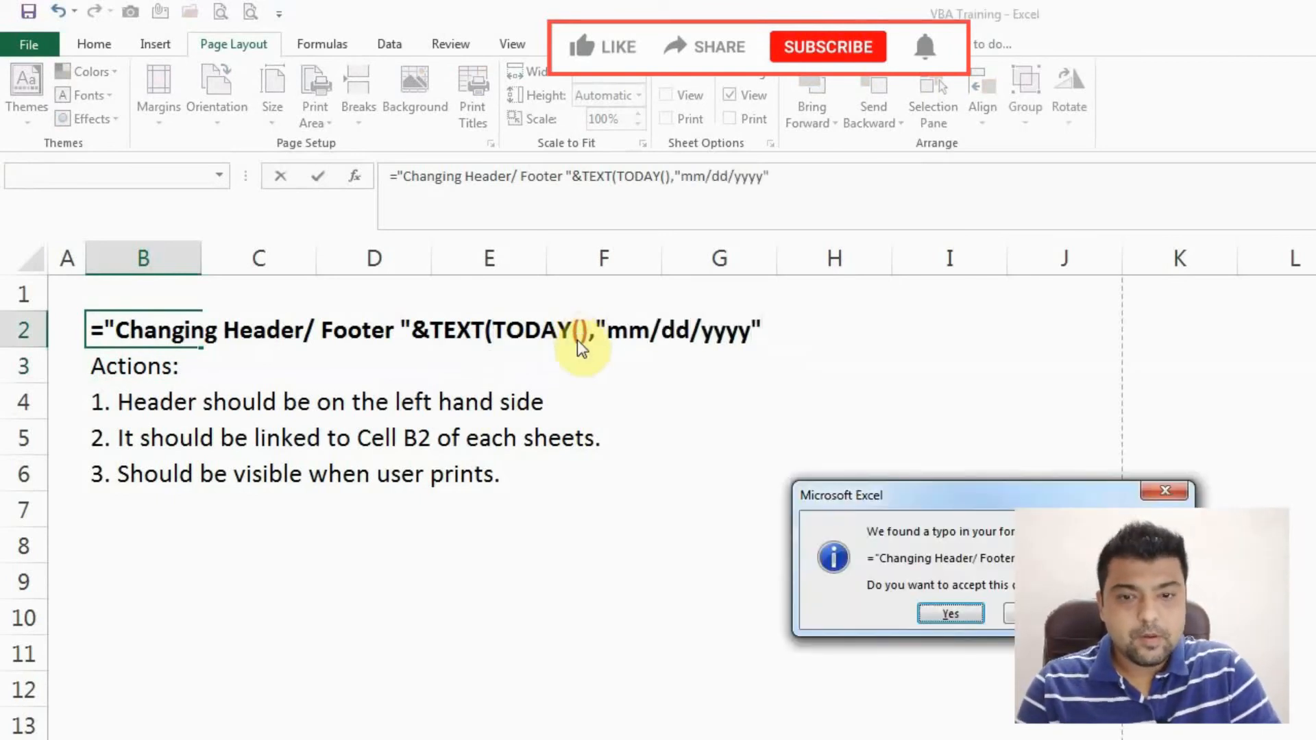
pyautogui.click(948, 612)
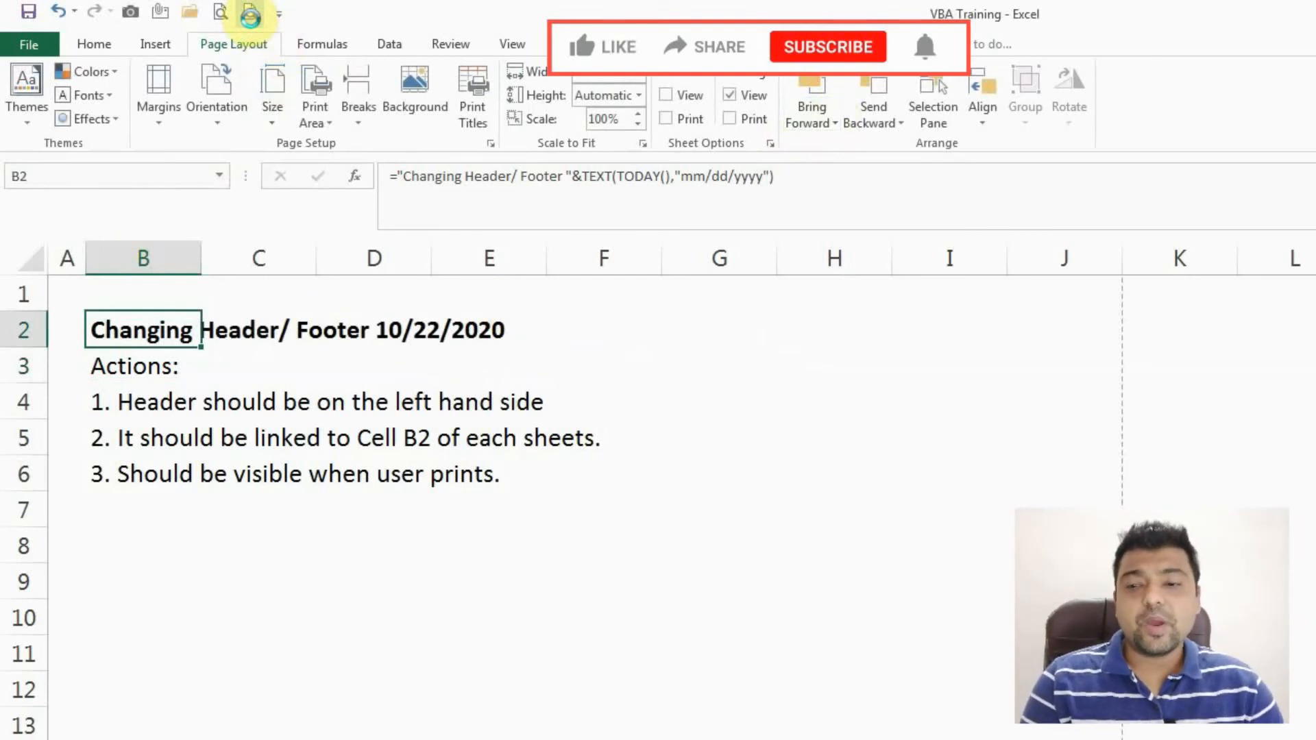
pyautogui.click(249, 11)
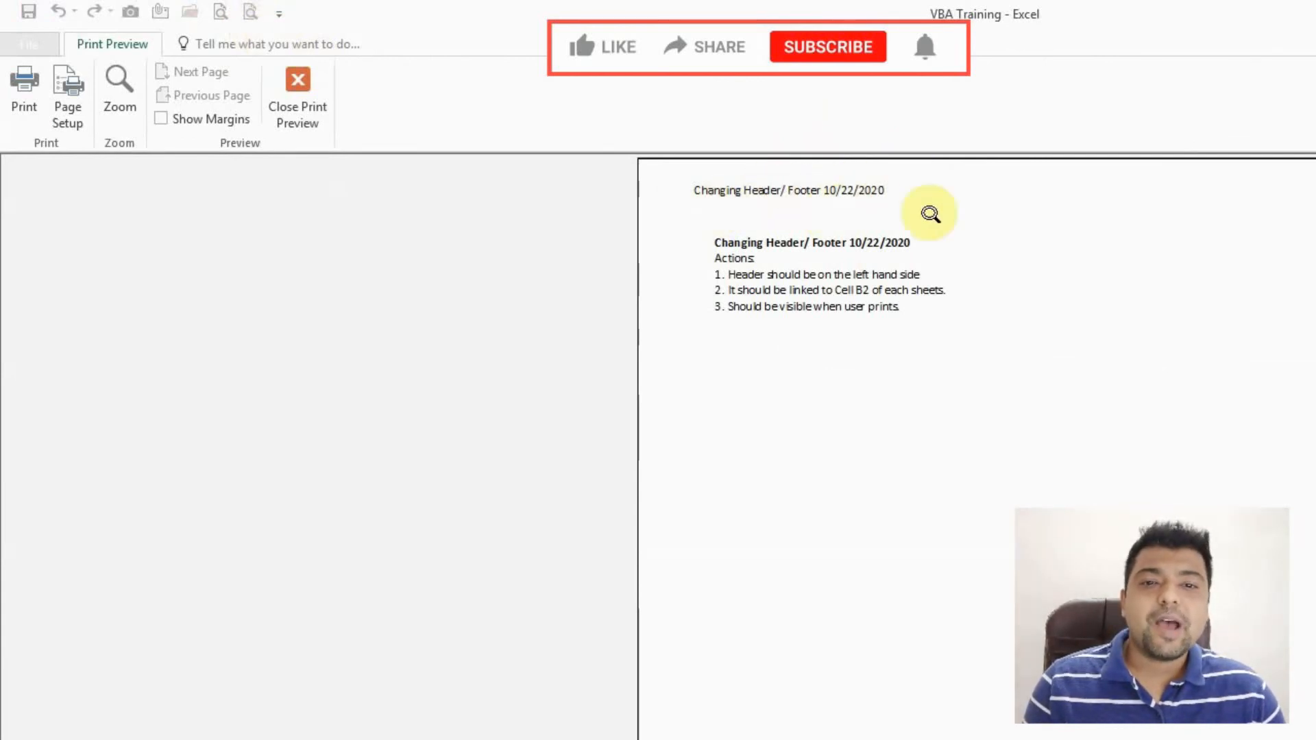
pyautogui.moveTo(790, 208)
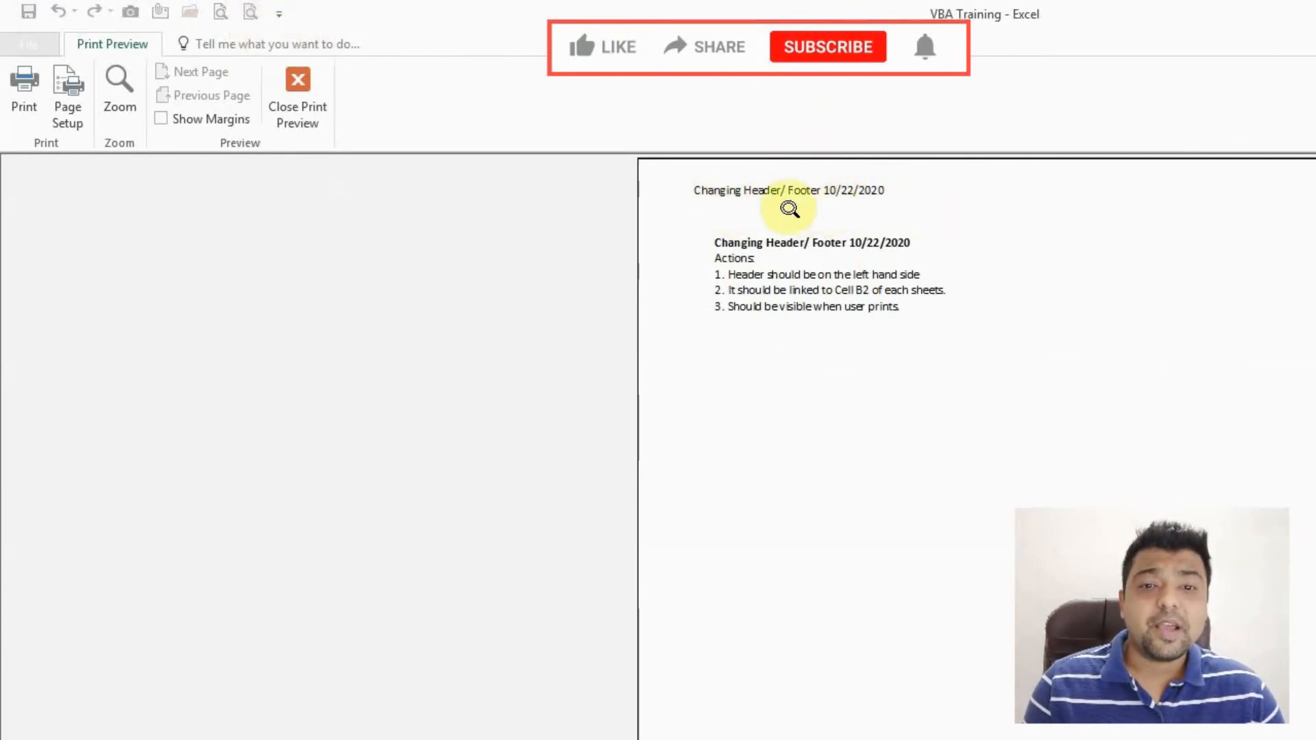
pyautogui.click(298, 92)
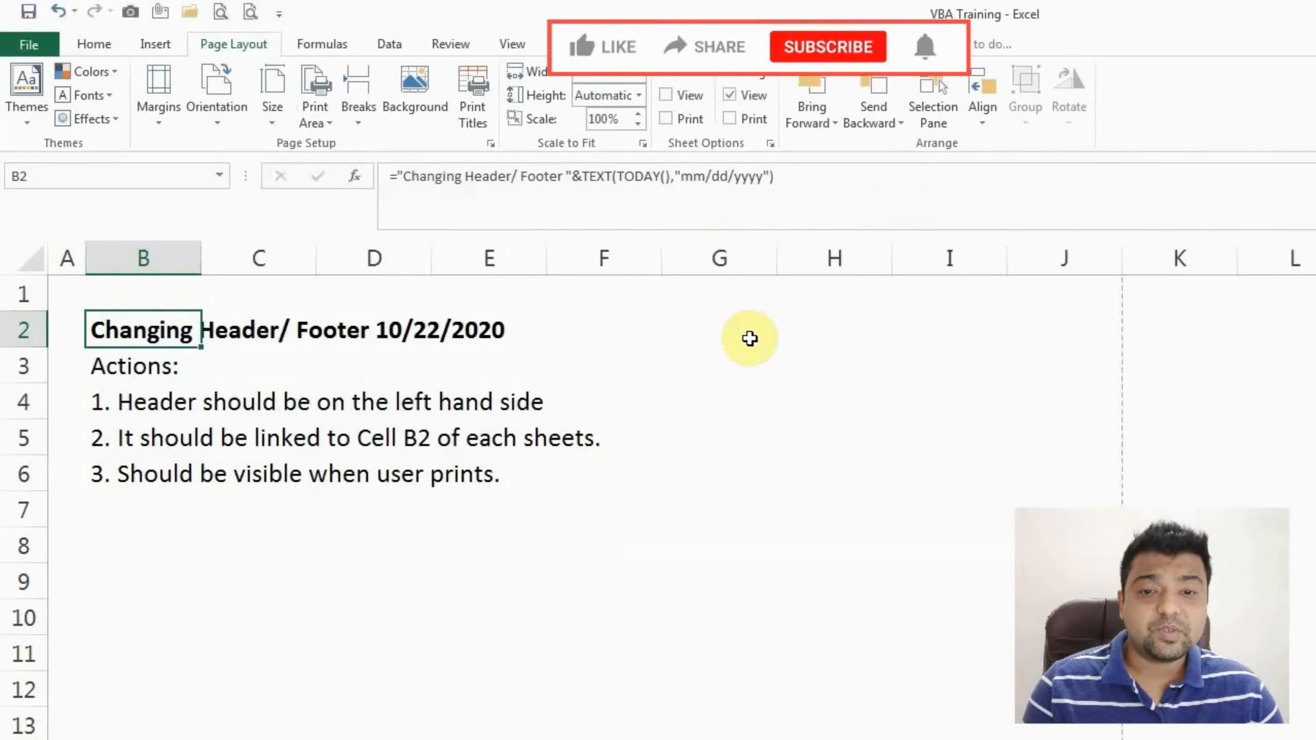